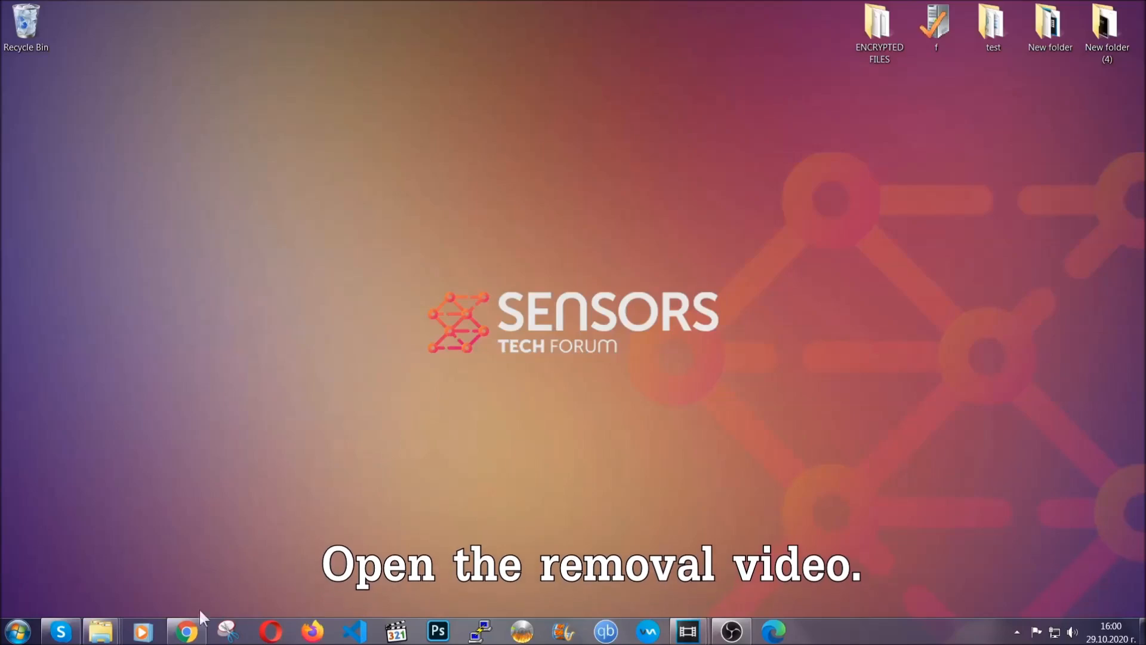
- From the YouTube removal video's description, follow the Full Removal Guide link to the Browser Redirect article
click(185, 630)
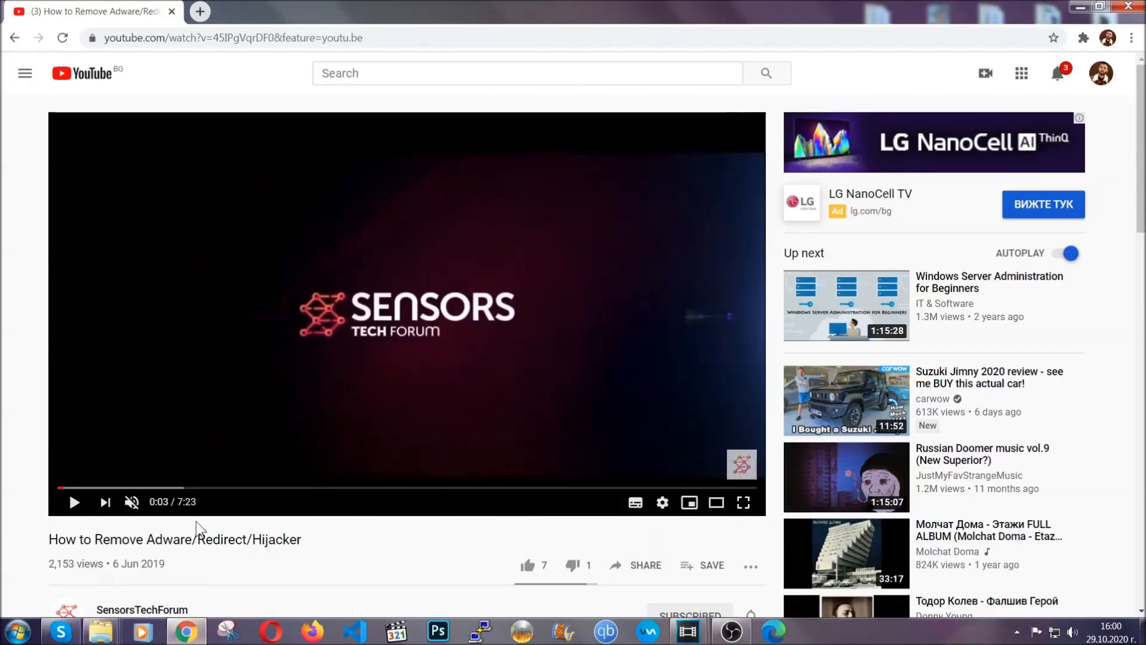
scroll(down, 3)
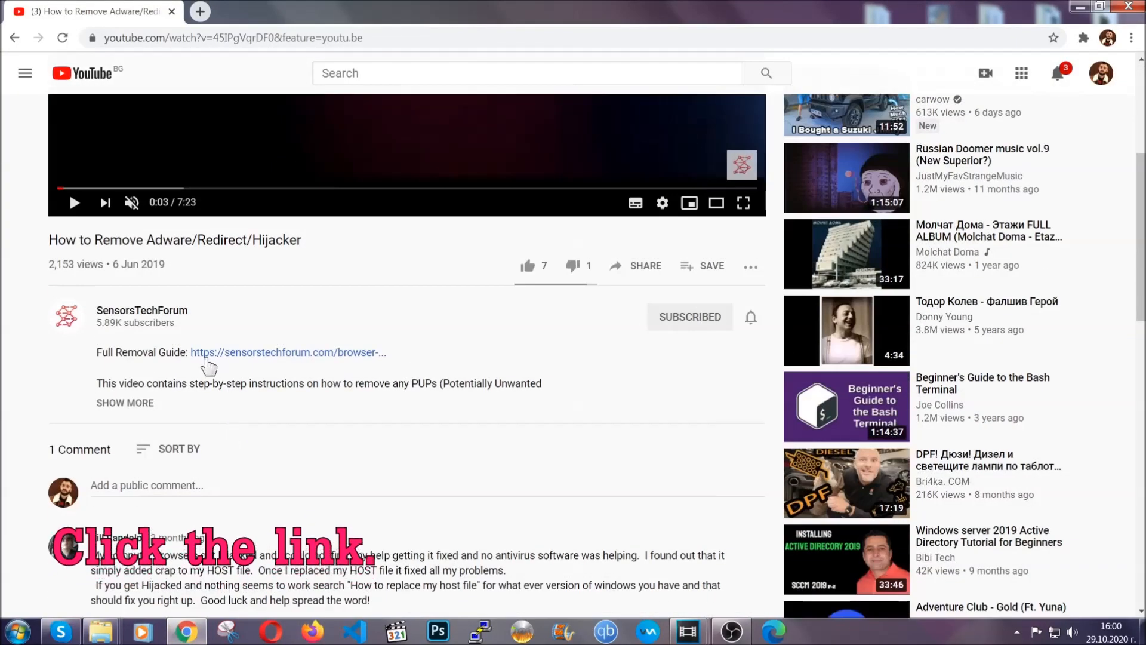
mouse_move(263, 358)
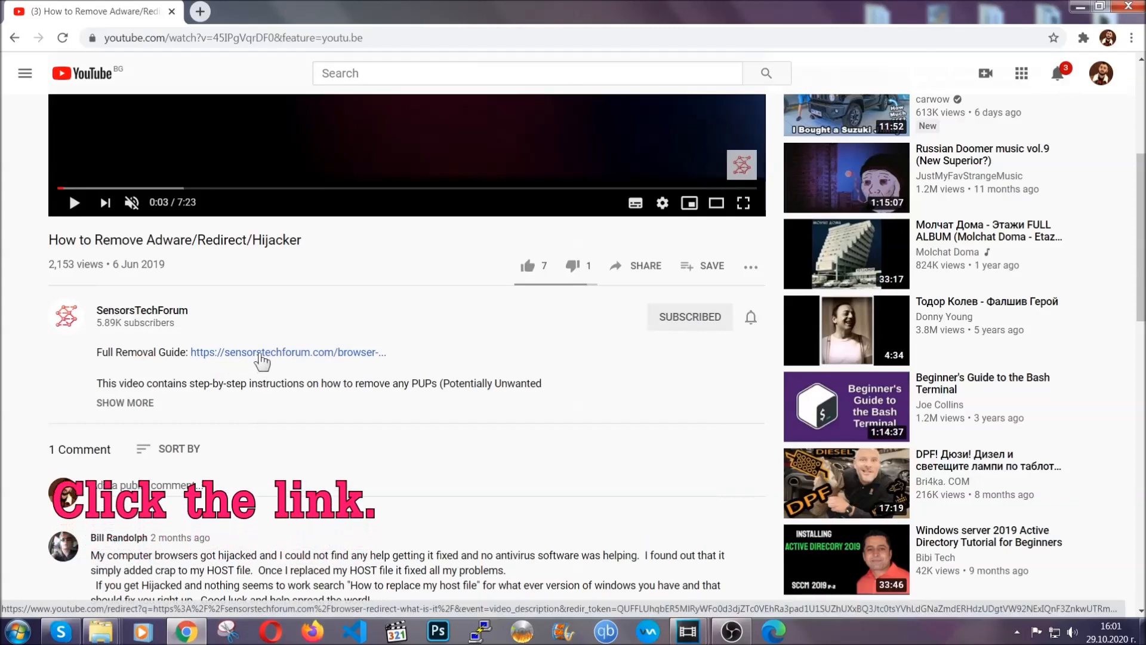
click(288, 351)
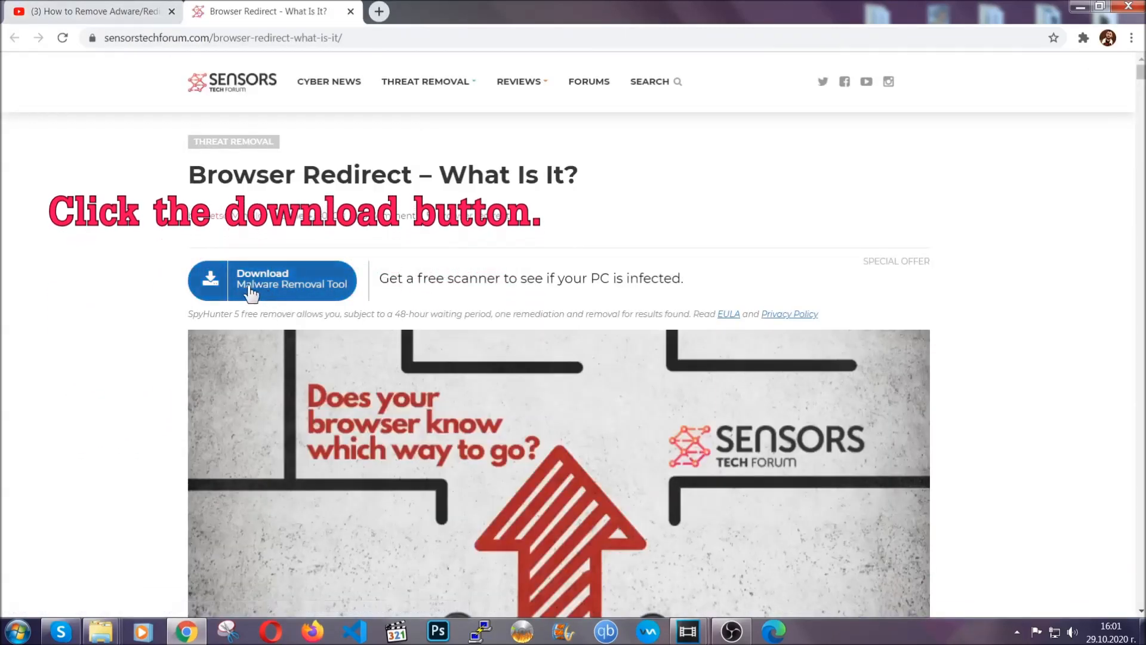
- Download the malware removal tool from the article and launch SpyHunter-Installer.exe
click(271, 281)
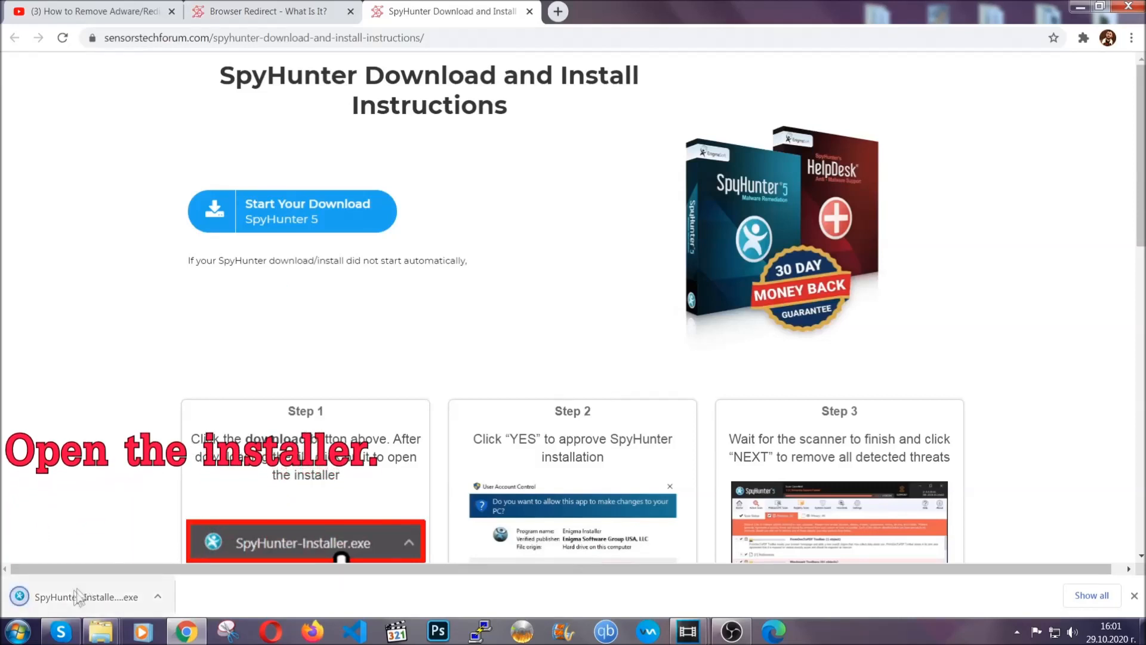
mouse_move(73, 603)
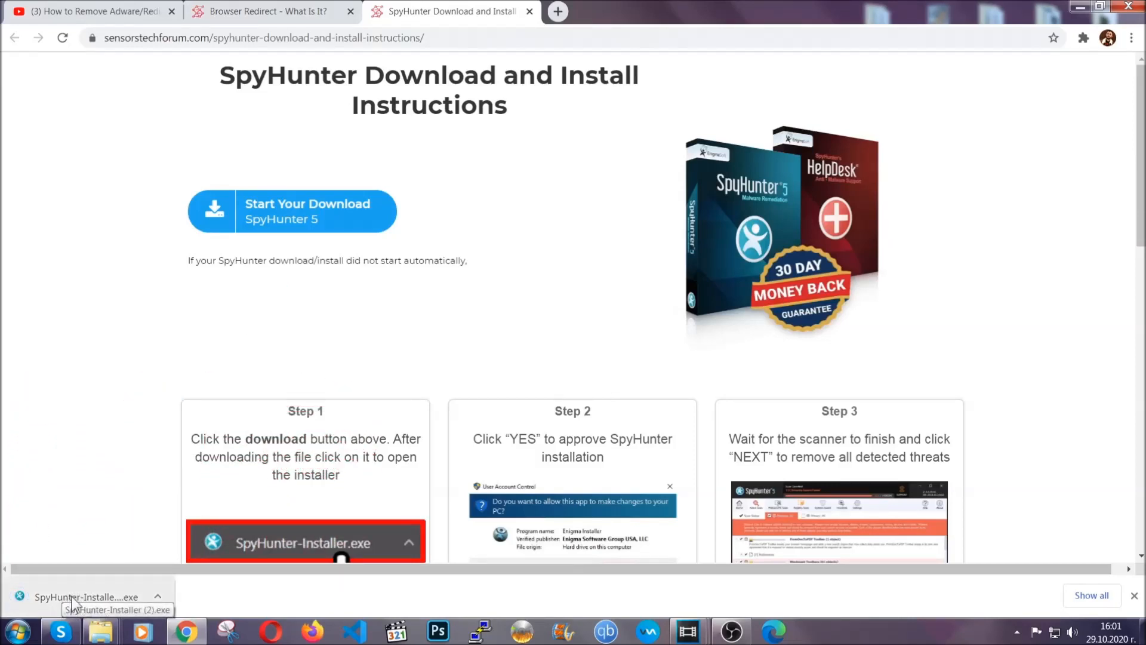
click(84, 597)
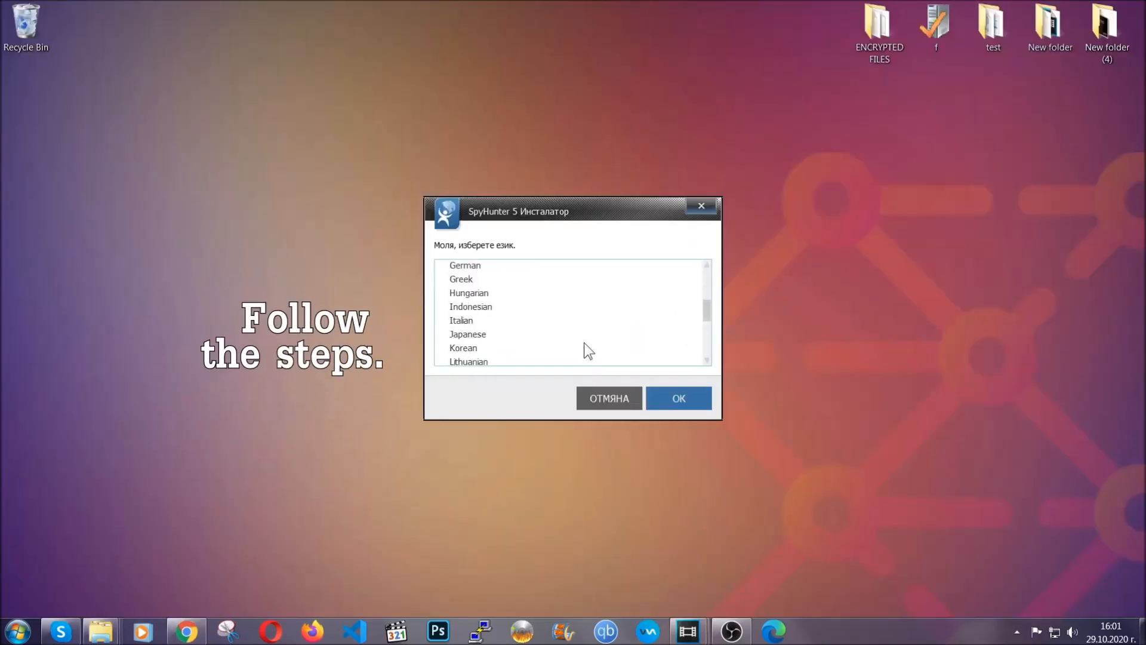
- Choose English, accept the EULA and Privacy Policy, and install SpyHunter 5
scroll(up, 3)
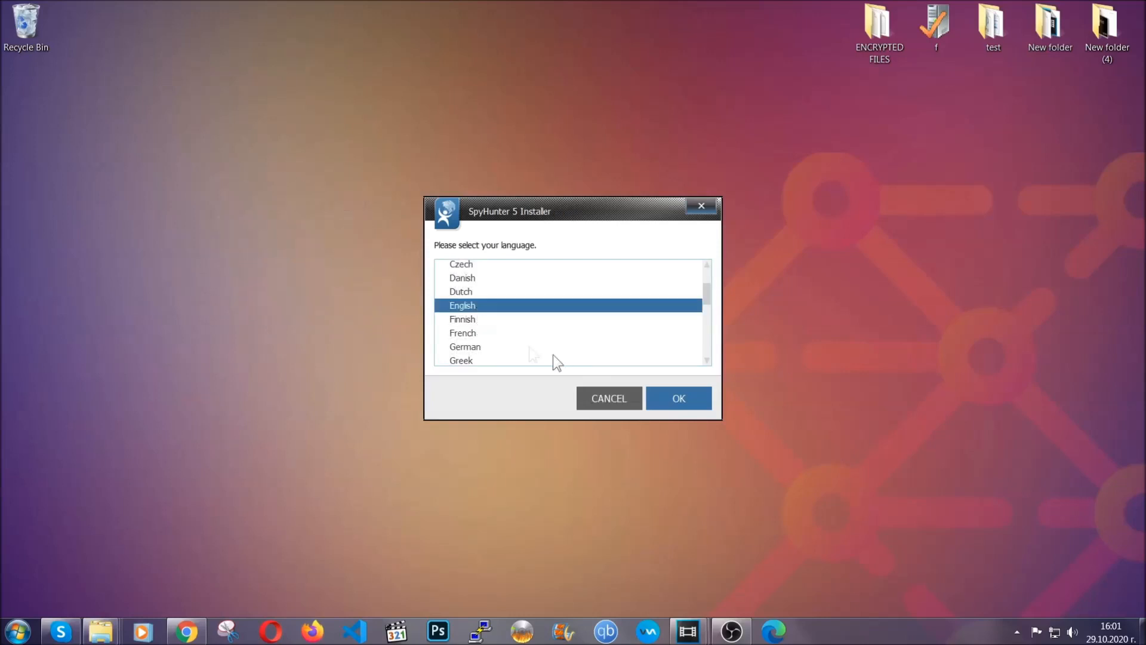
click(679, 397)
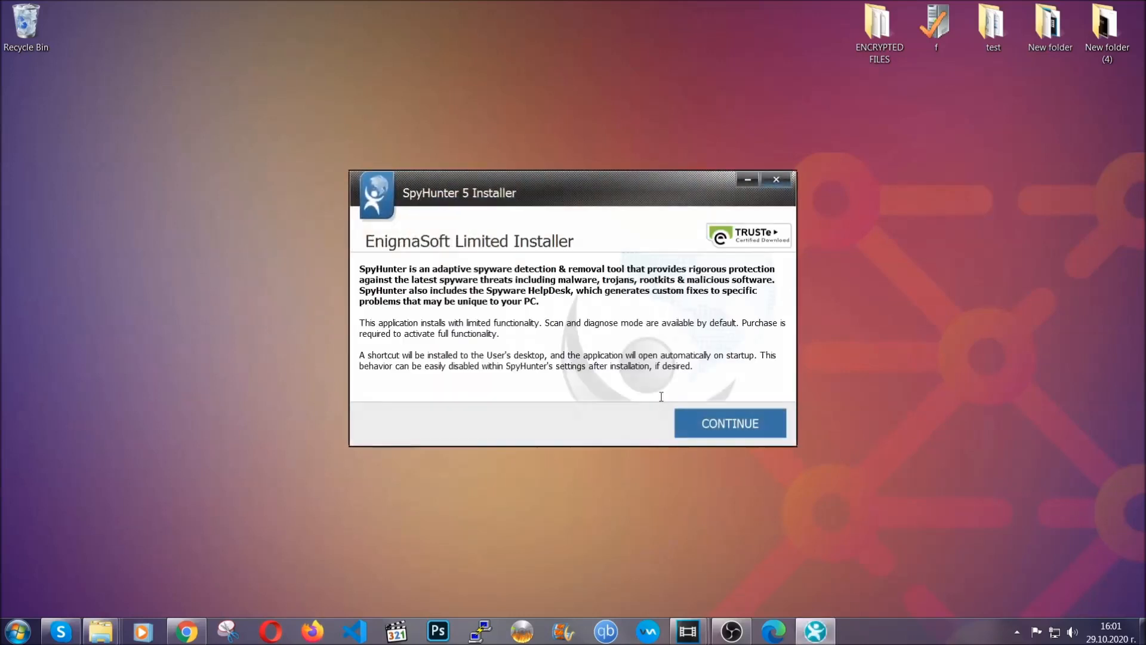
click(729, 423)
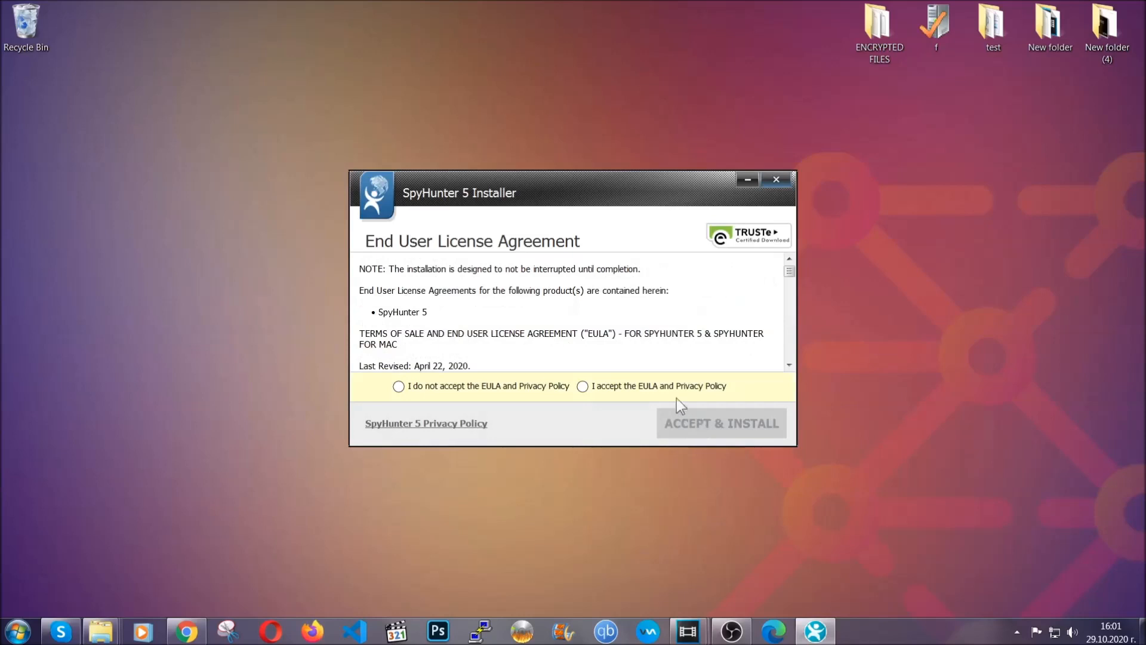
click(720, 422)
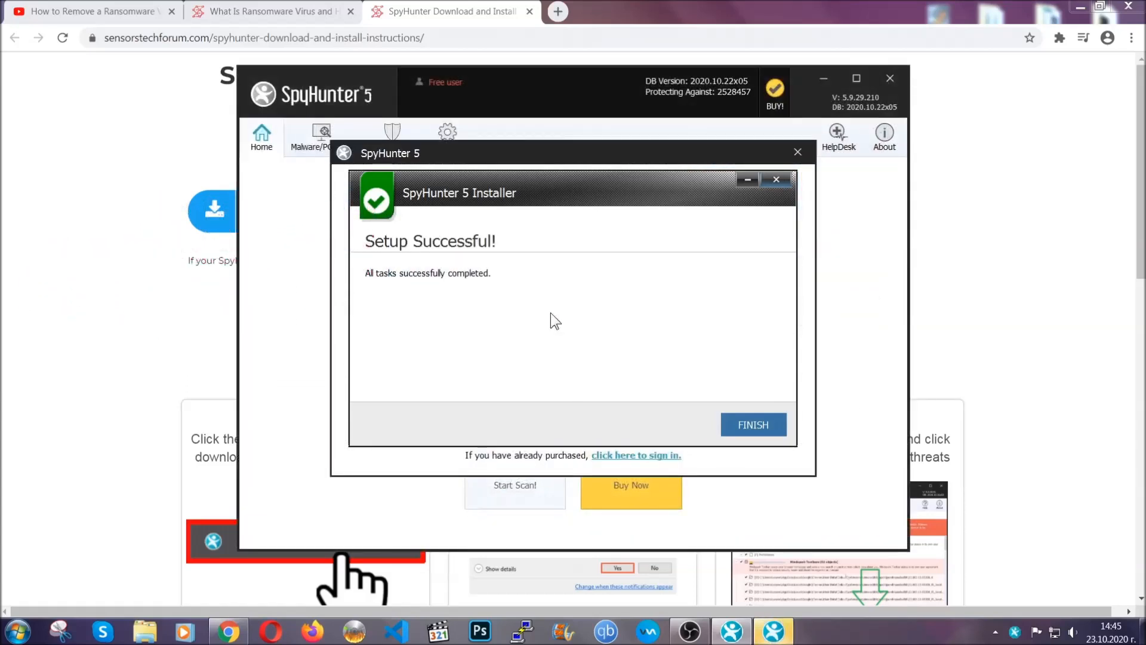
- Finish setup, let the scan run, and mark the detected PUP Keygen.exe for removal
click(752, 425)
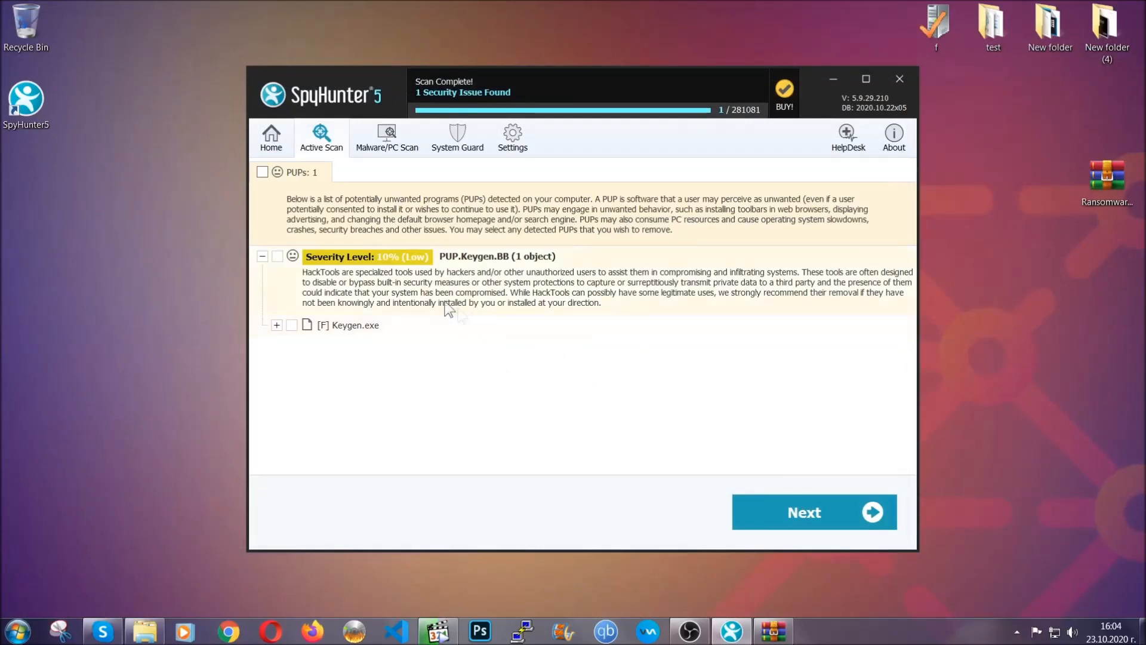
click(261, 172)
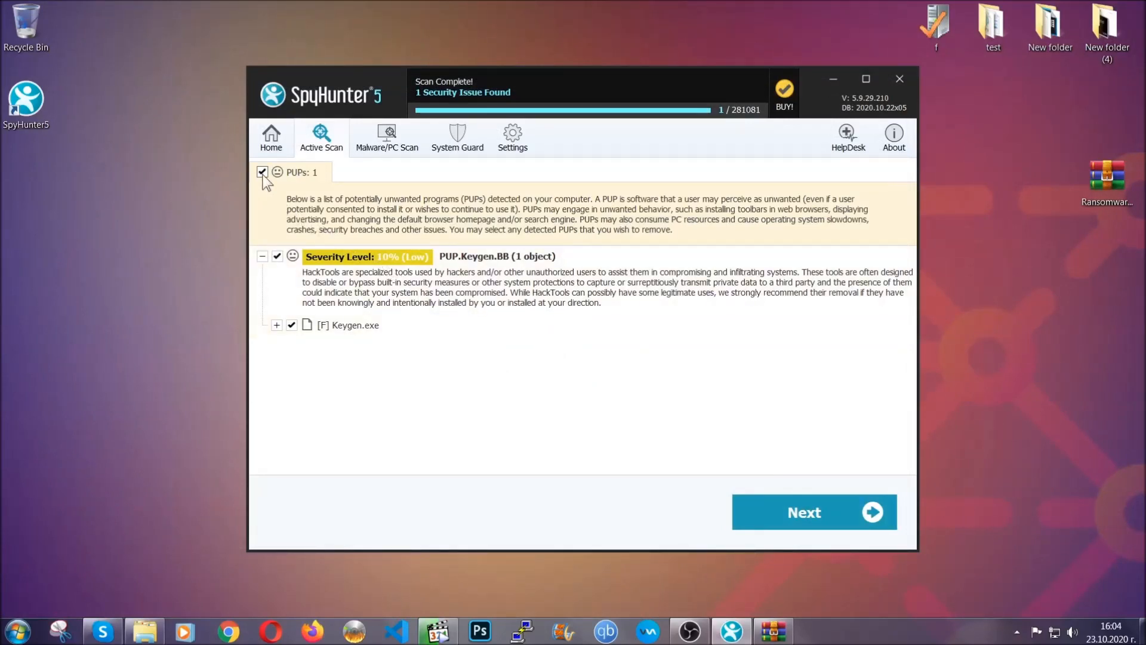
mouse_move(804, 513)
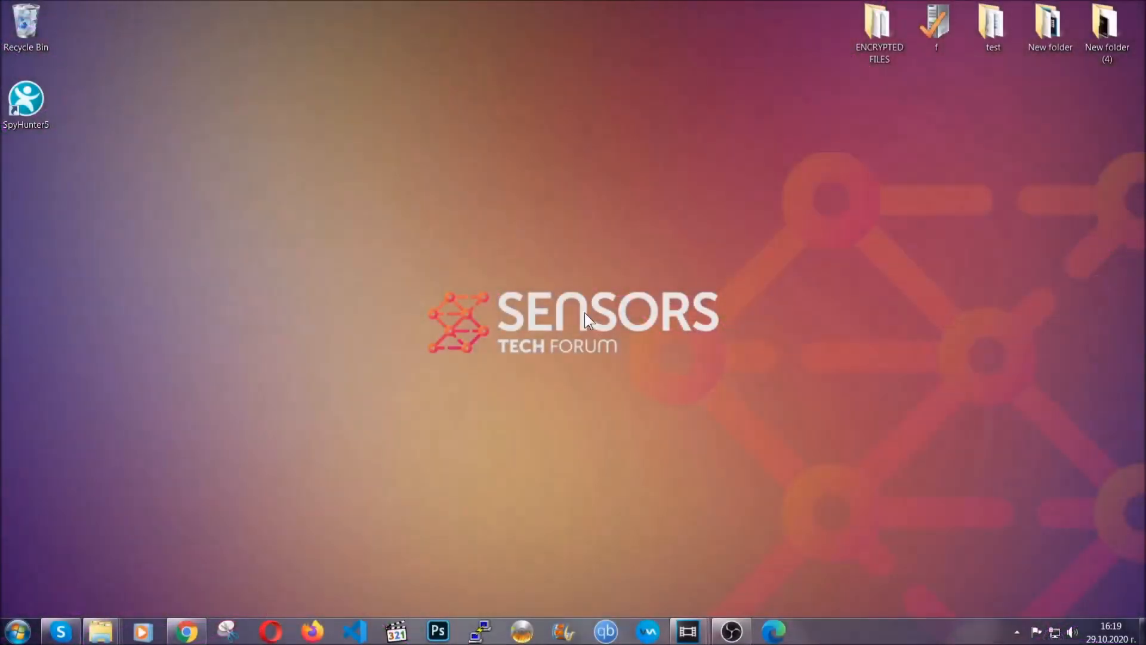
- Run APPWIZ.CPL to reach Programs and Features and locate the installed programs list
key(win+r)
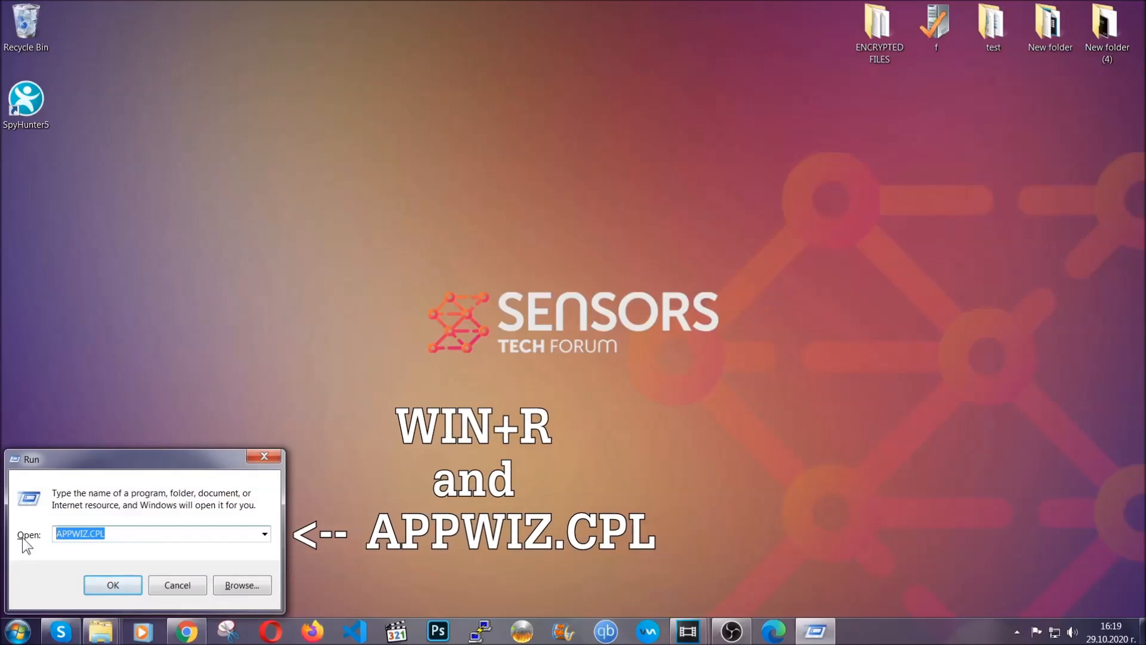
click(112, 586)
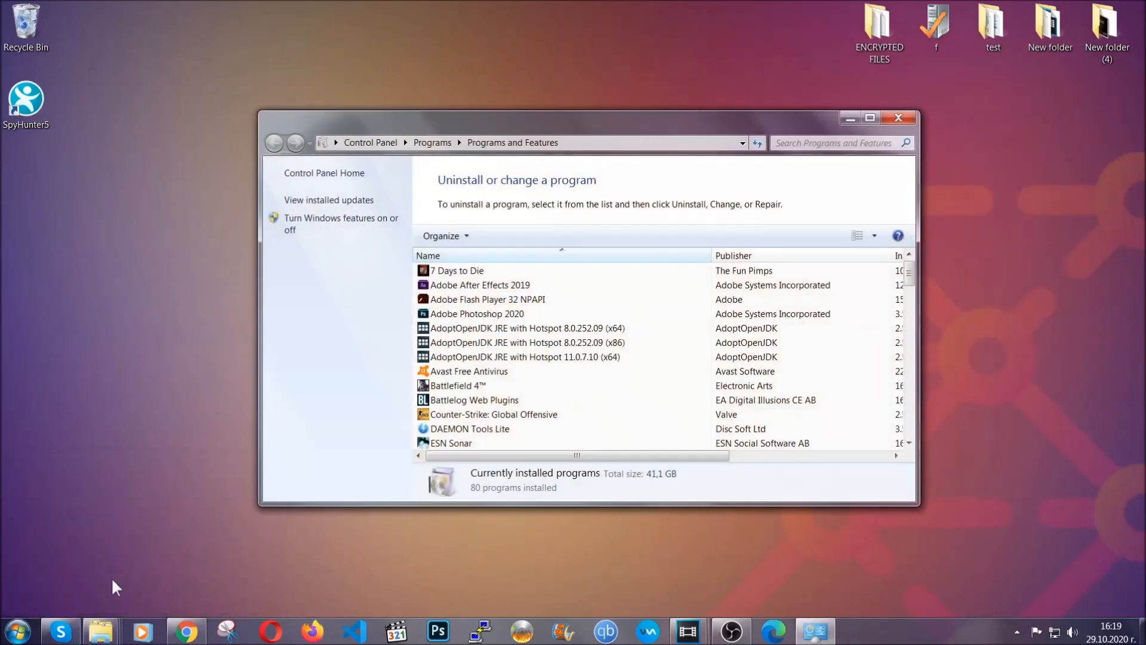
scroll(down, 3)
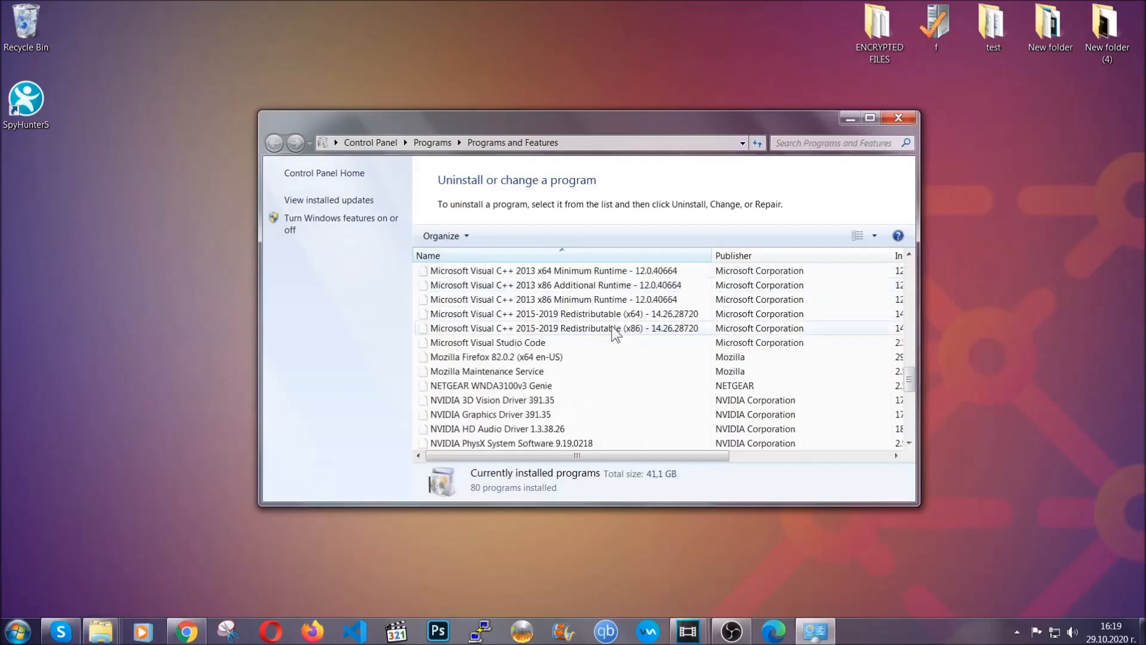
scroll(down, 3)
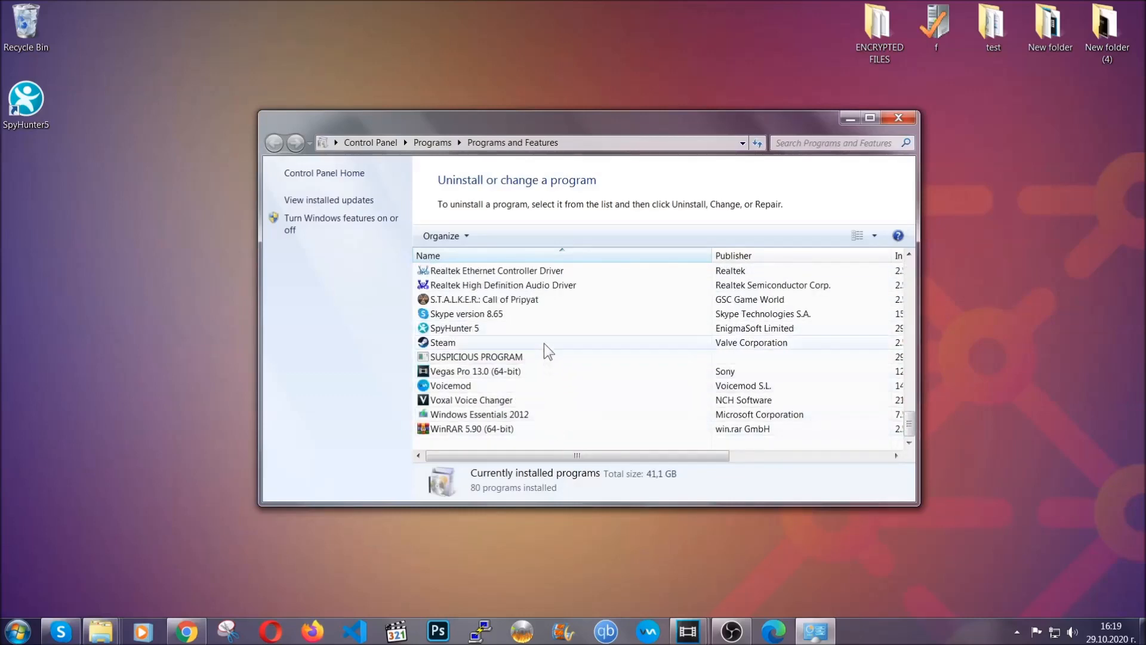
- Select SUSPICIOUS PROGRAM and start its Uninstall/Change
click(477, 357)
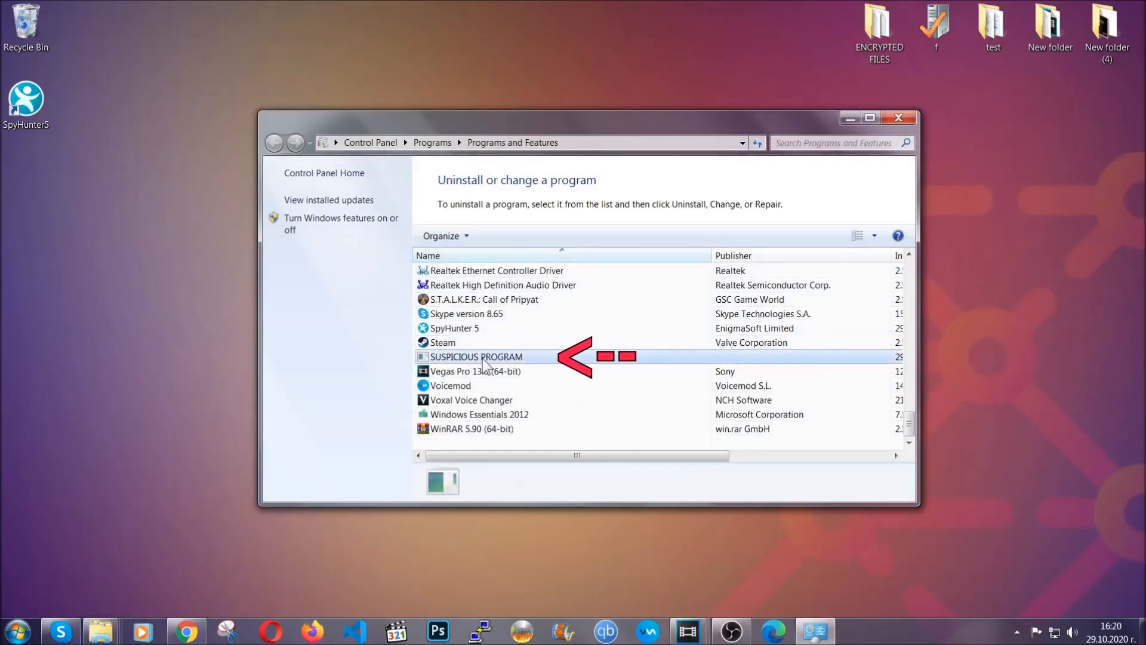
click(476, 357)
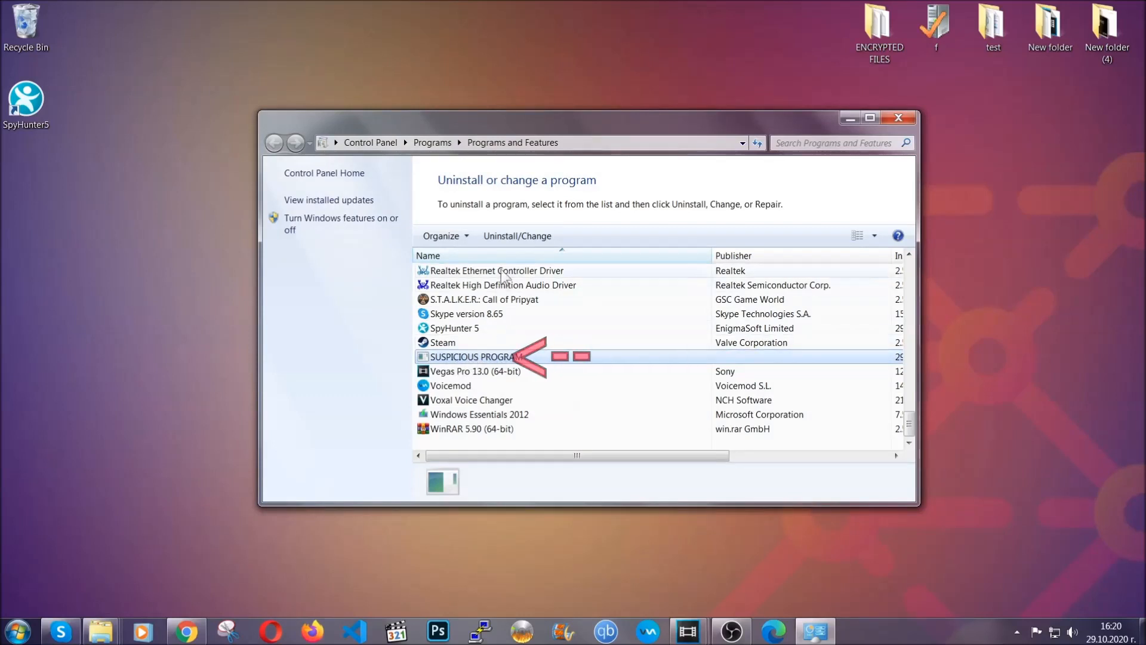
click(518, 235)
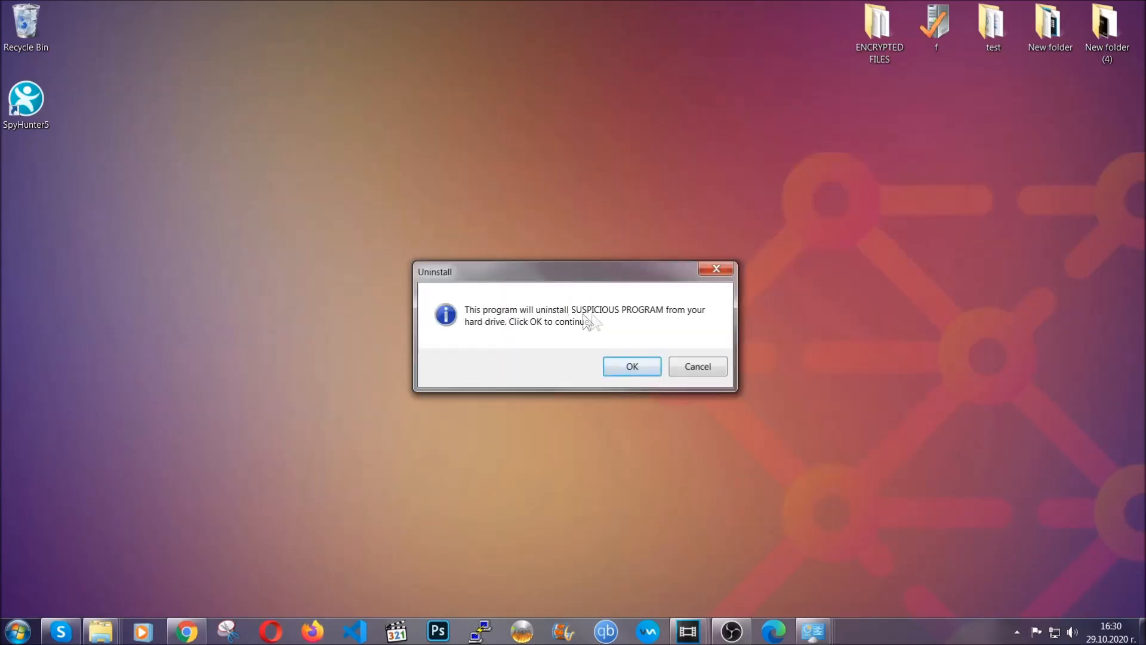
- Confirm removing SUSPICIOUS PROGRAM and dismiss the success message
click(630, 366)
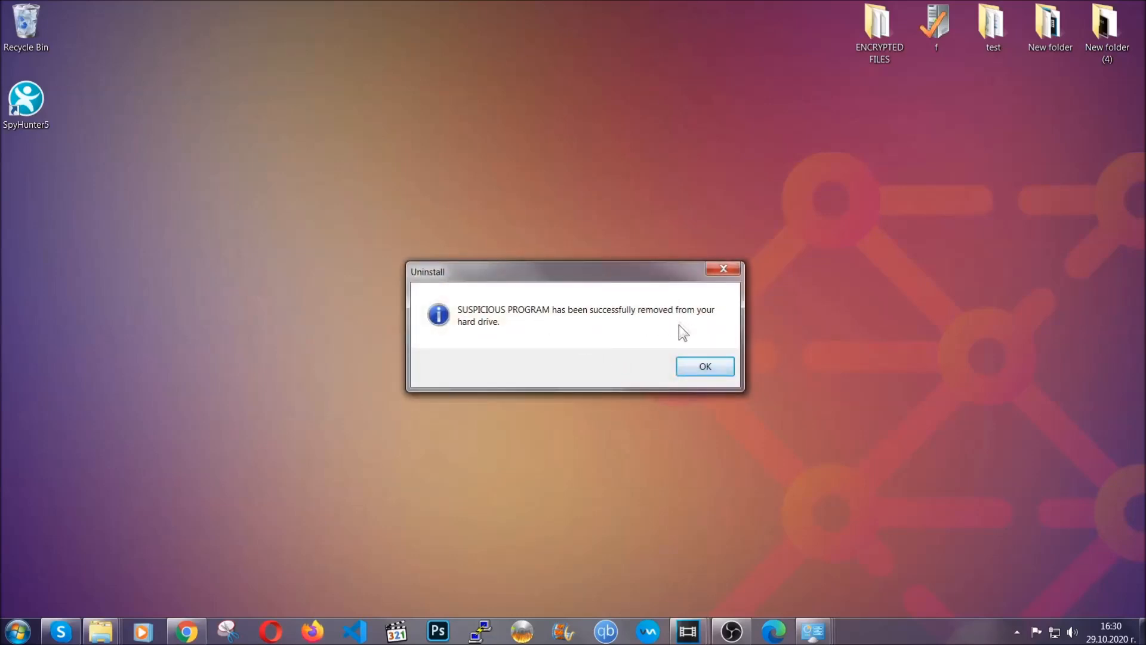
click(705, 366)
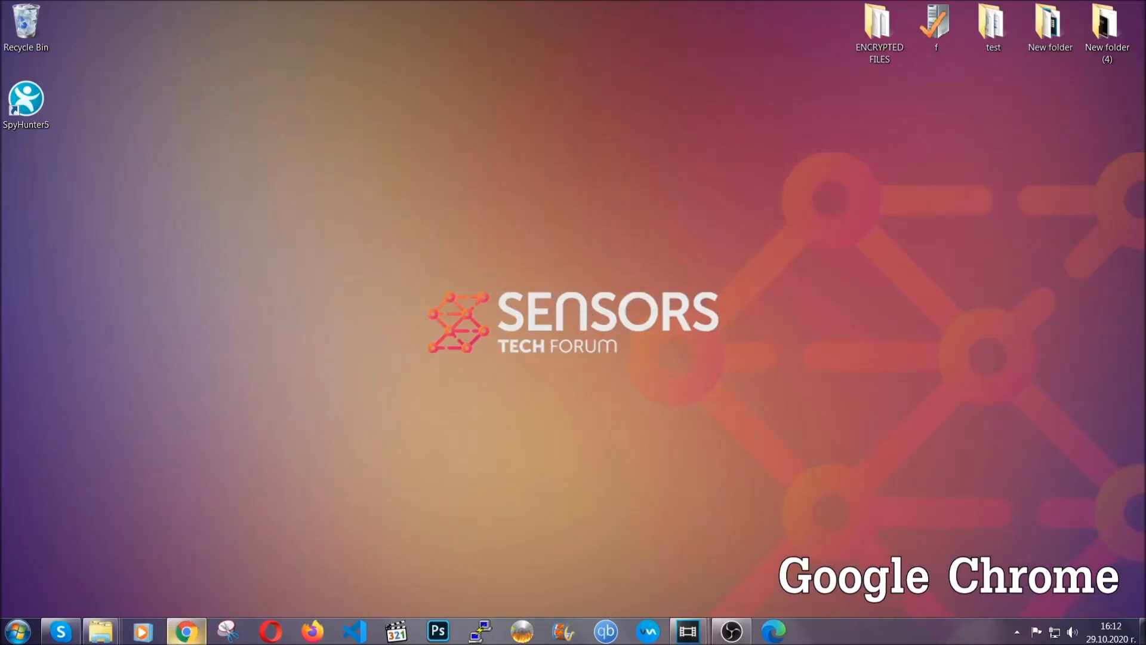
- Navigate Chrome to chrome://settings/clearBrowserData to bring up the Clear browsing data dialog
click(186, 630)
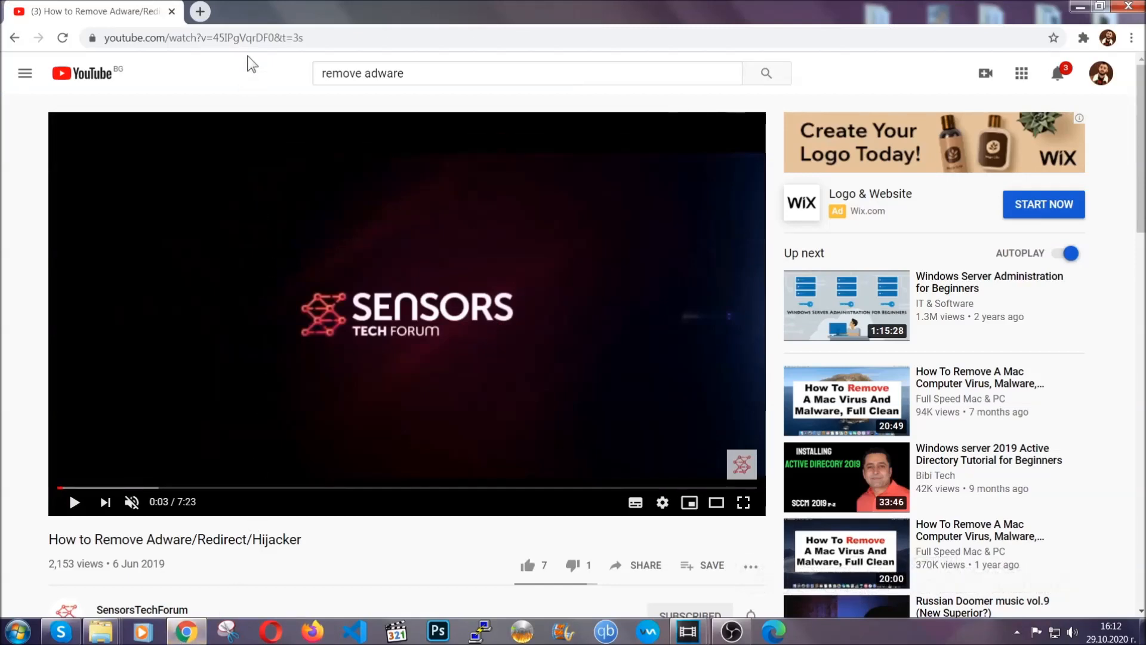
text(chrome://settings/clearBrowserData)
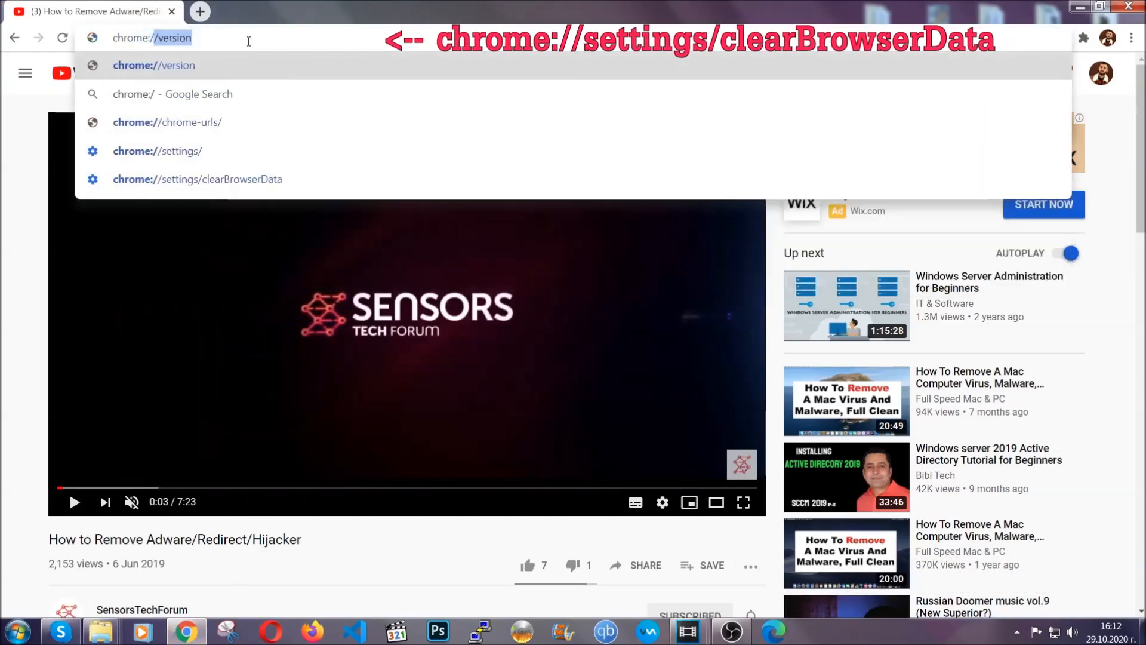
text(chrome://settings)
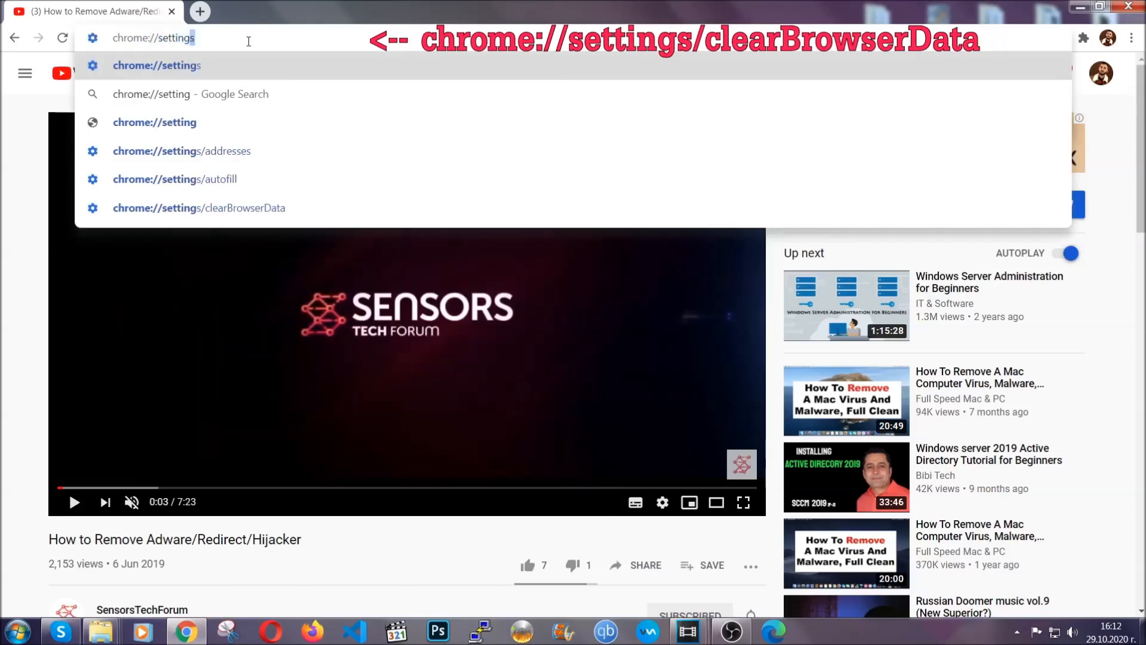
text(/ce)
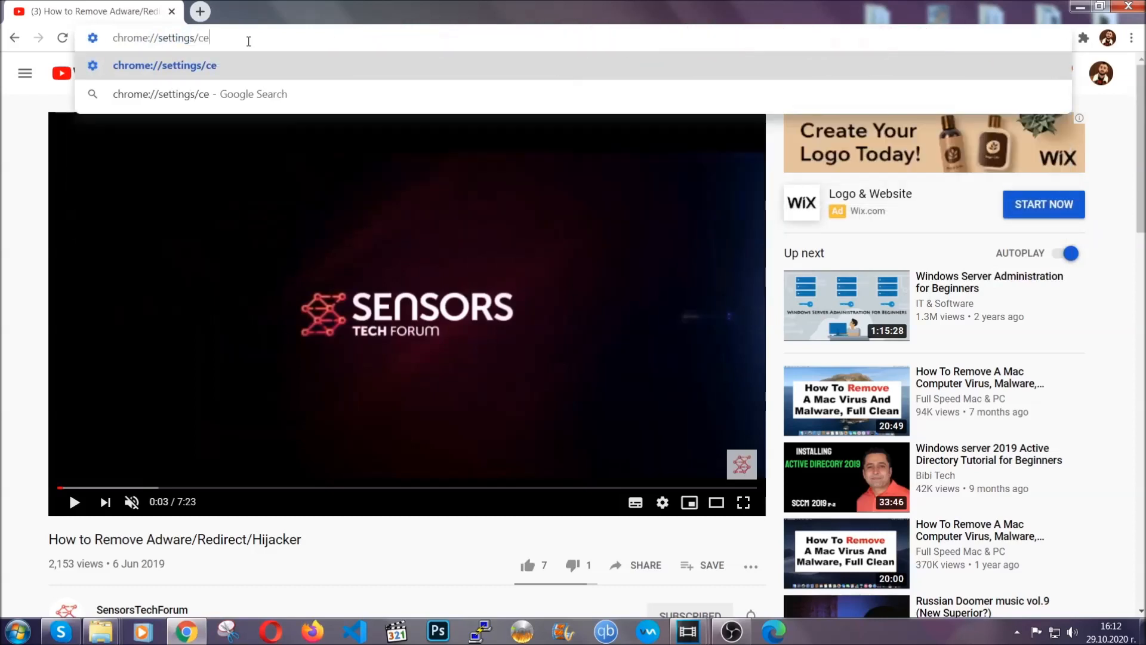
text(clearBrowserData)
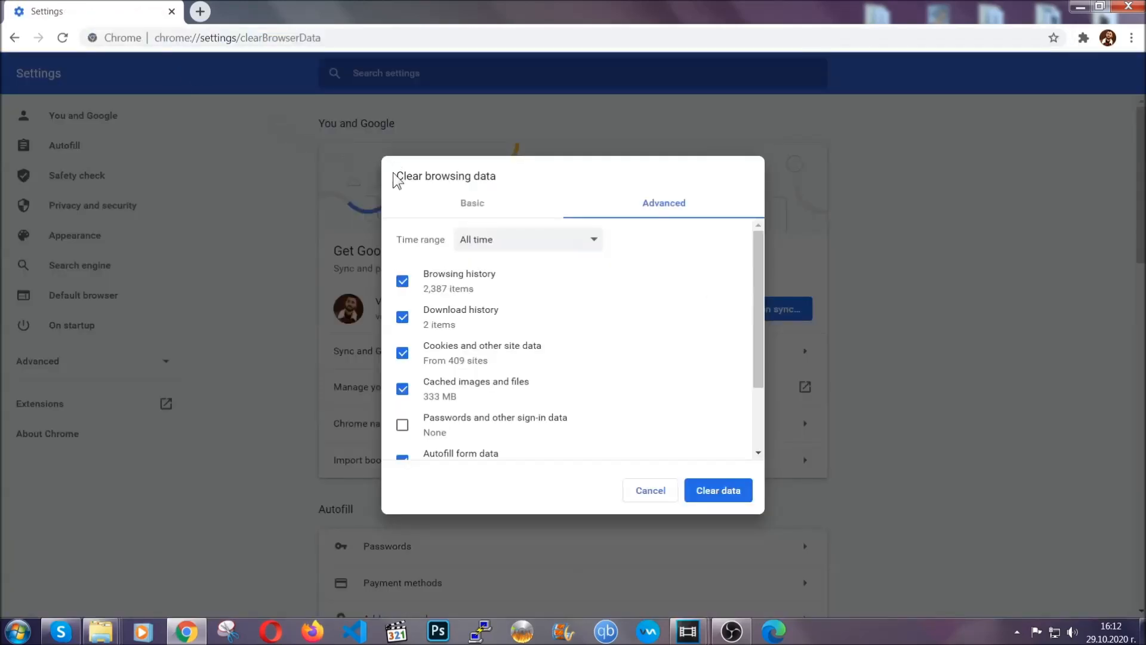
- Clear Chrome's history, downloads, cookies, cache, autofill and site data for All time, keeping passwords
double_click(446, 176)
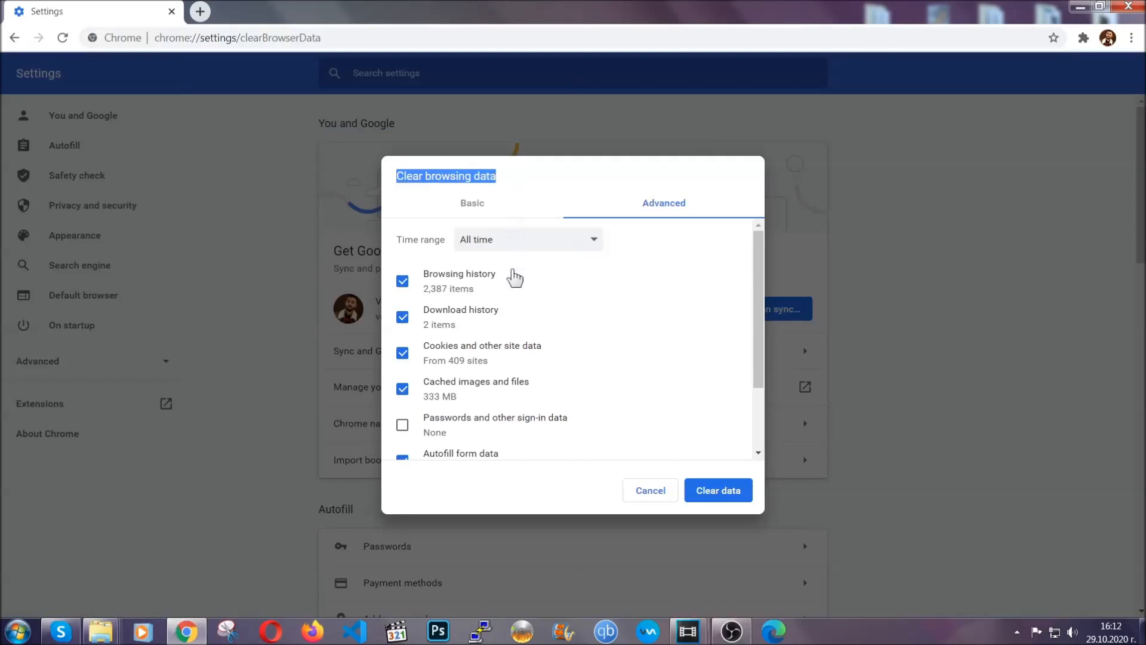
click(527, 239)
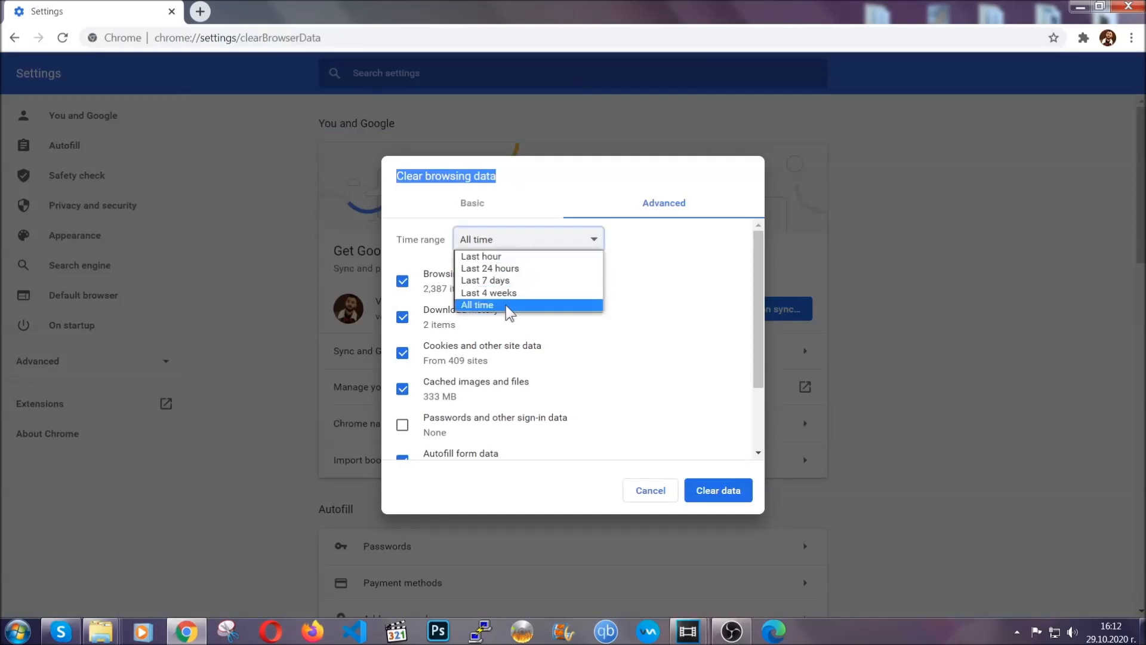
click(477, 304)
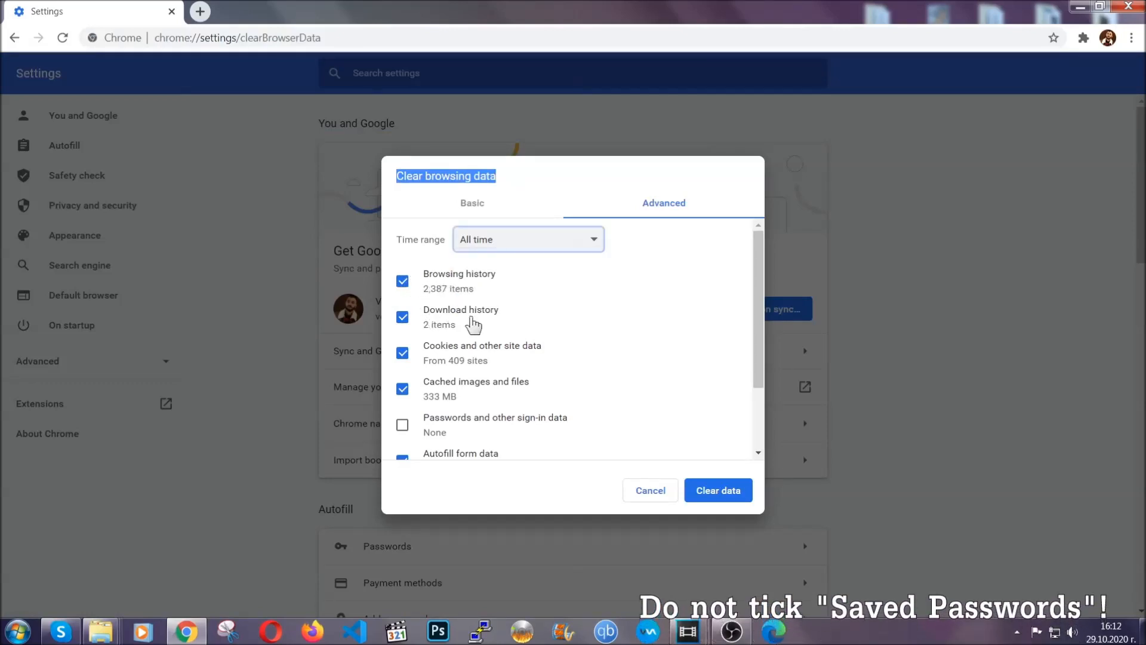
scroll(down, 3)
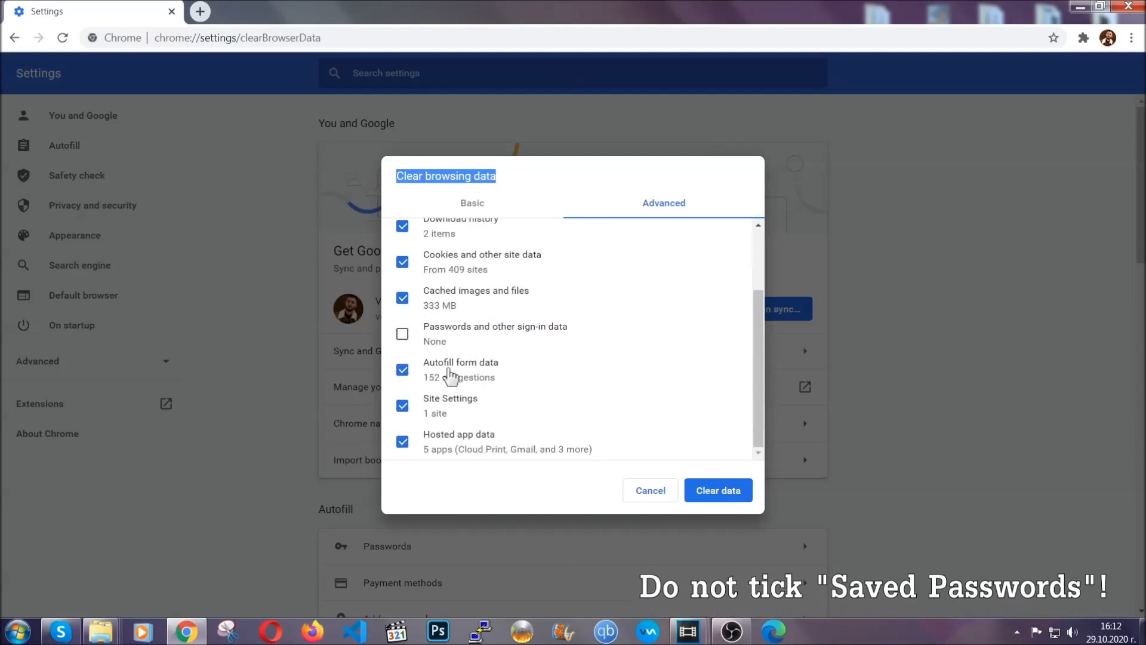
mouse_move(648, 429)
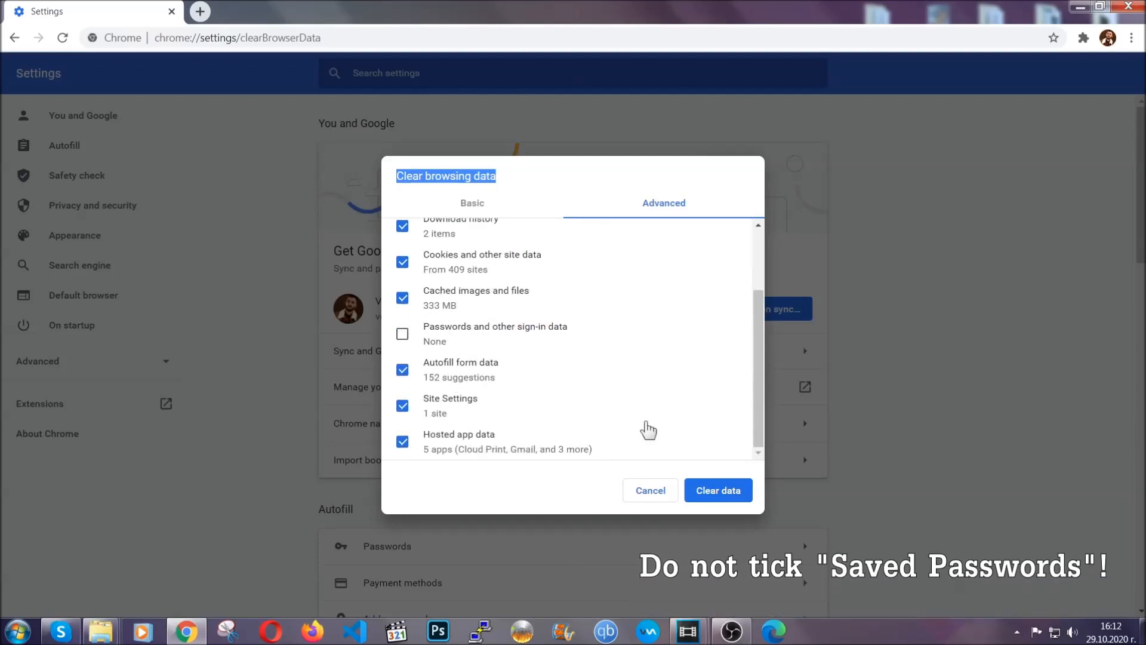
click(718, 490)
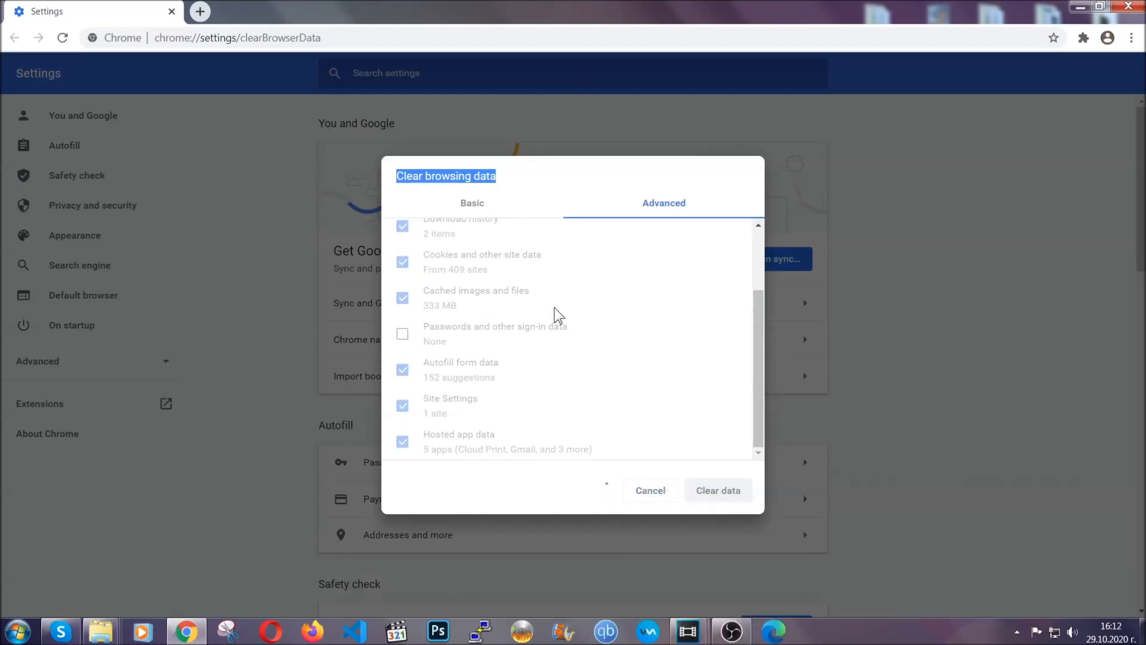
click(718, 490)
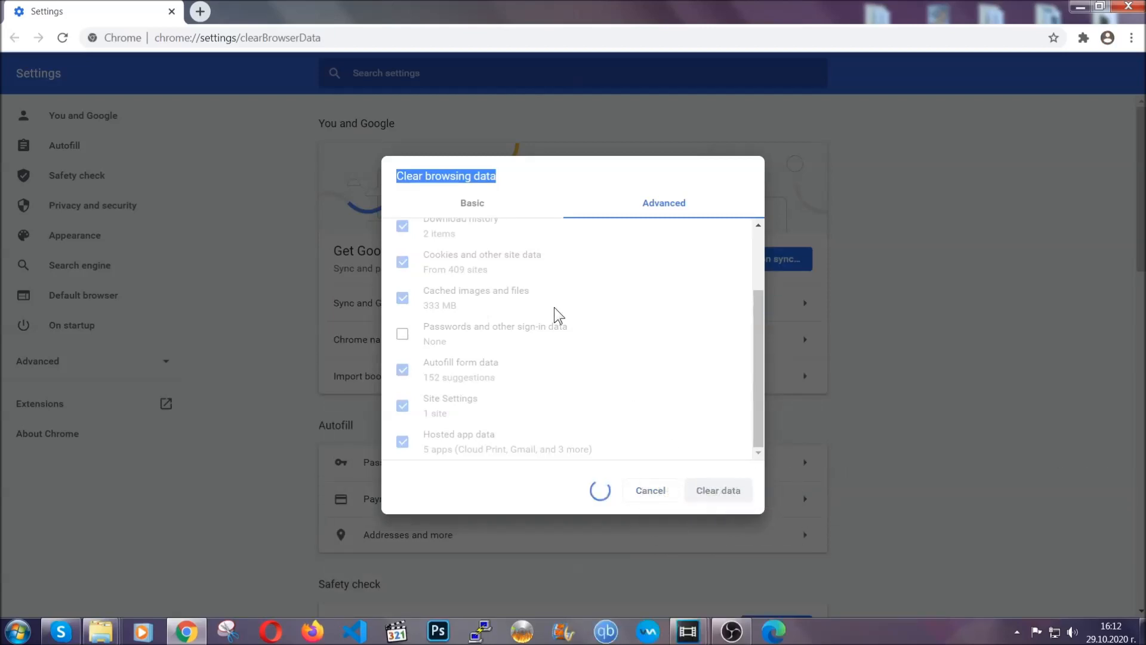
click(718, 490)
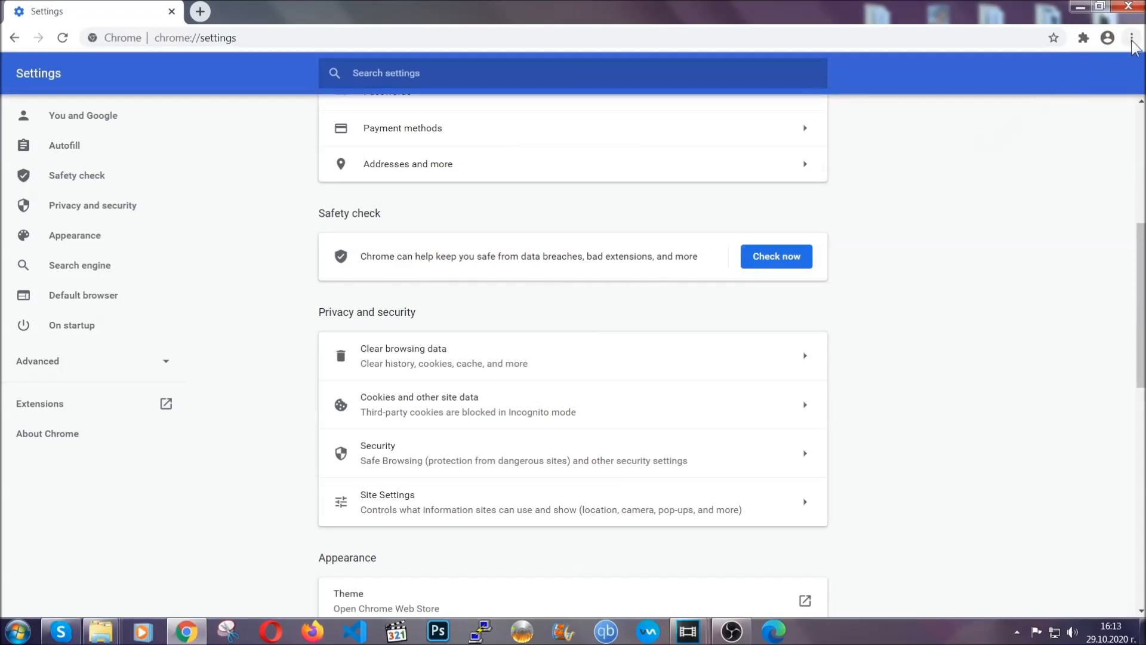
- Remove the corrupted Bulk Media Downloader extension from Chrome's Extensions page
click(1133, 38)
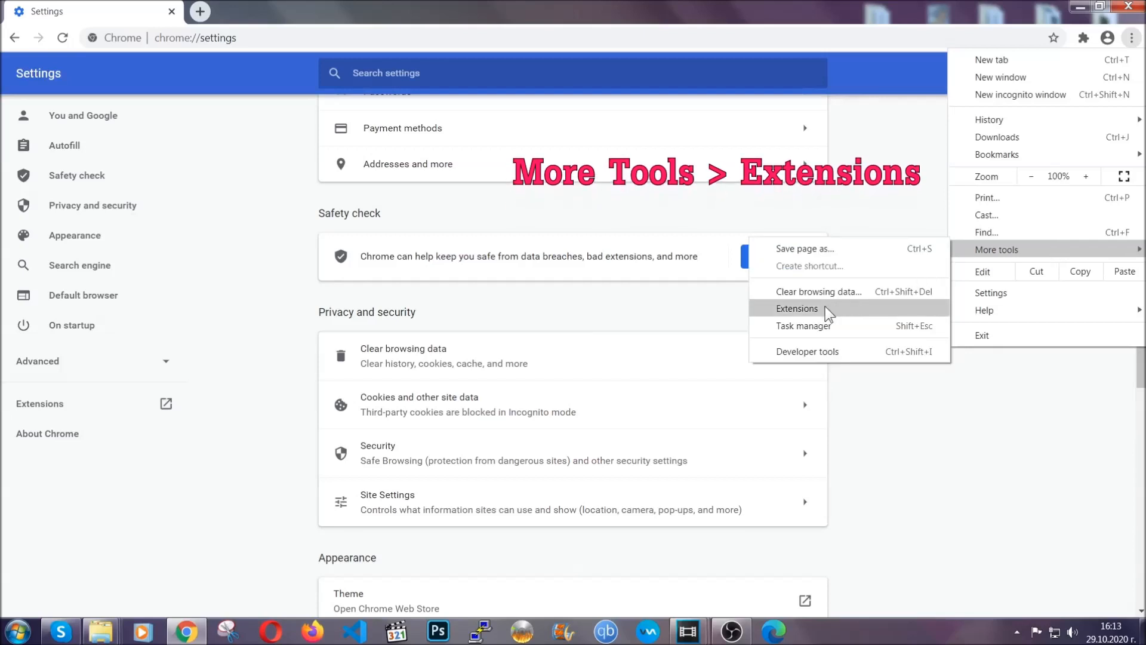
click(798, 308)
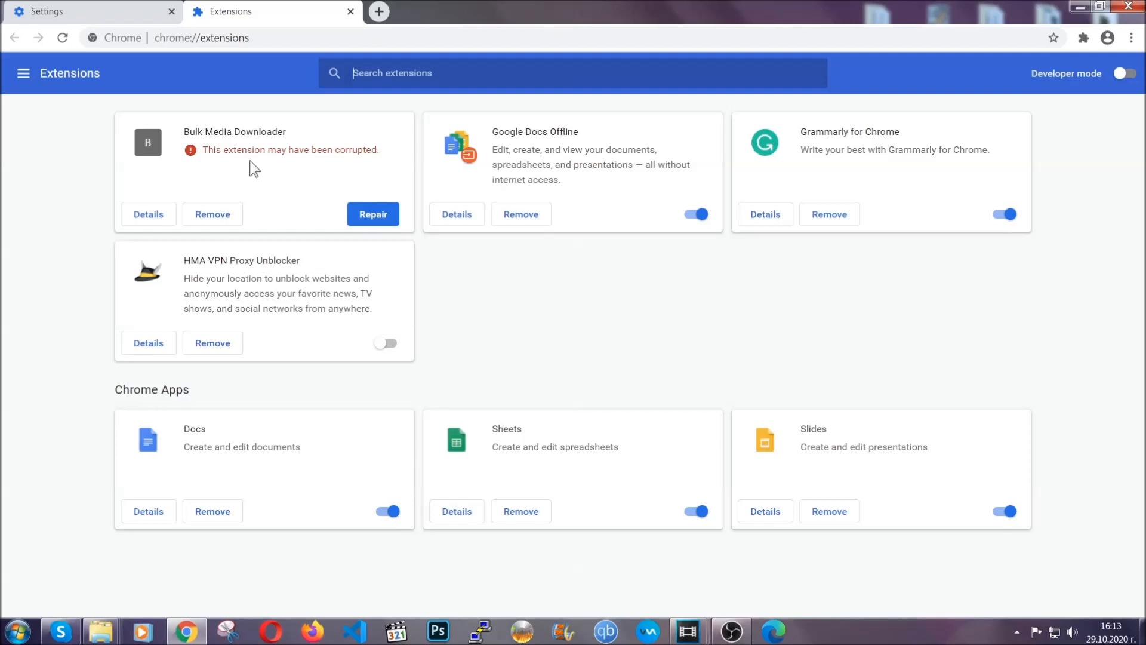
click(213, 214)
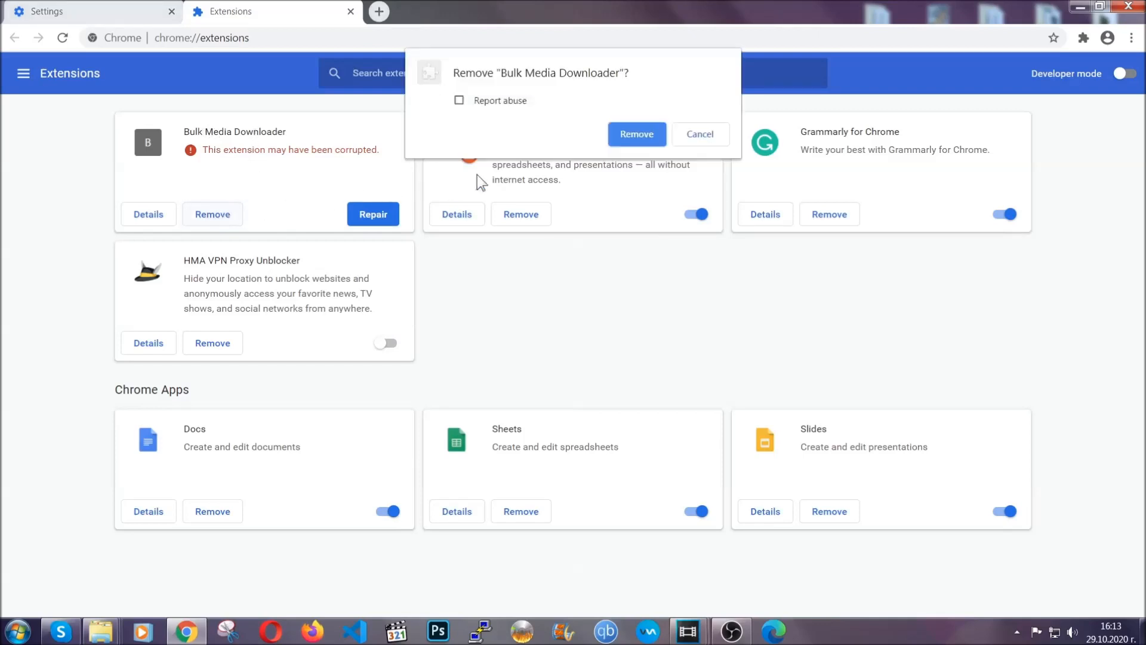
click(637, 134)
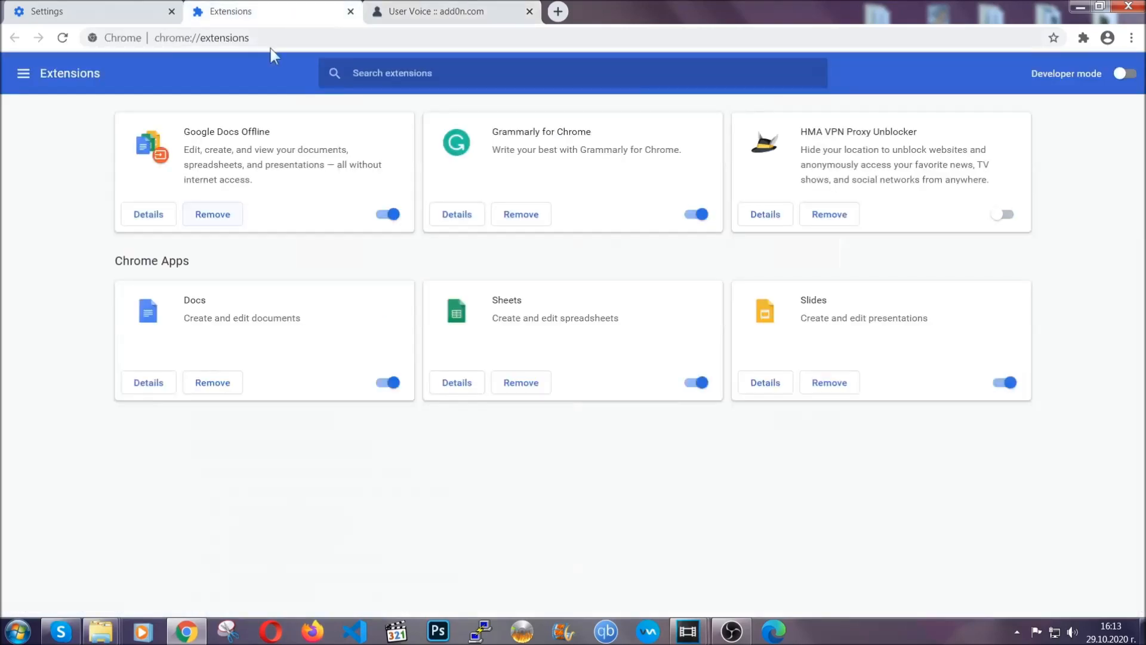
click(529, 11)
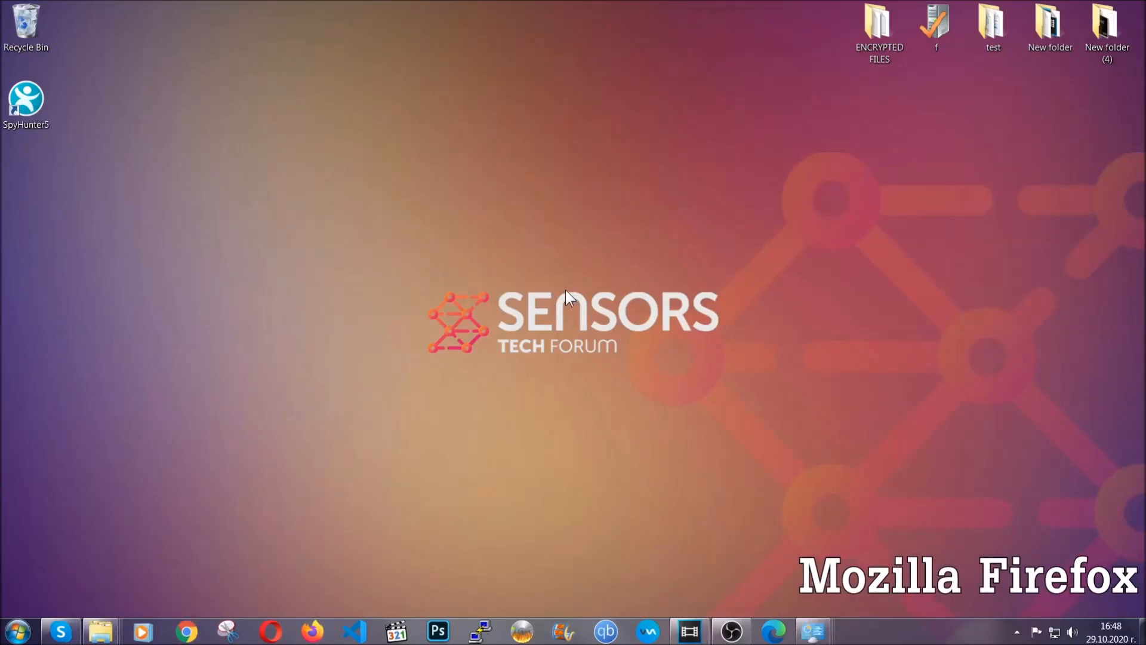
- Launch Firefox, go to about:support and start Refresh Firefox to reset it to defaults
click(312, 631)
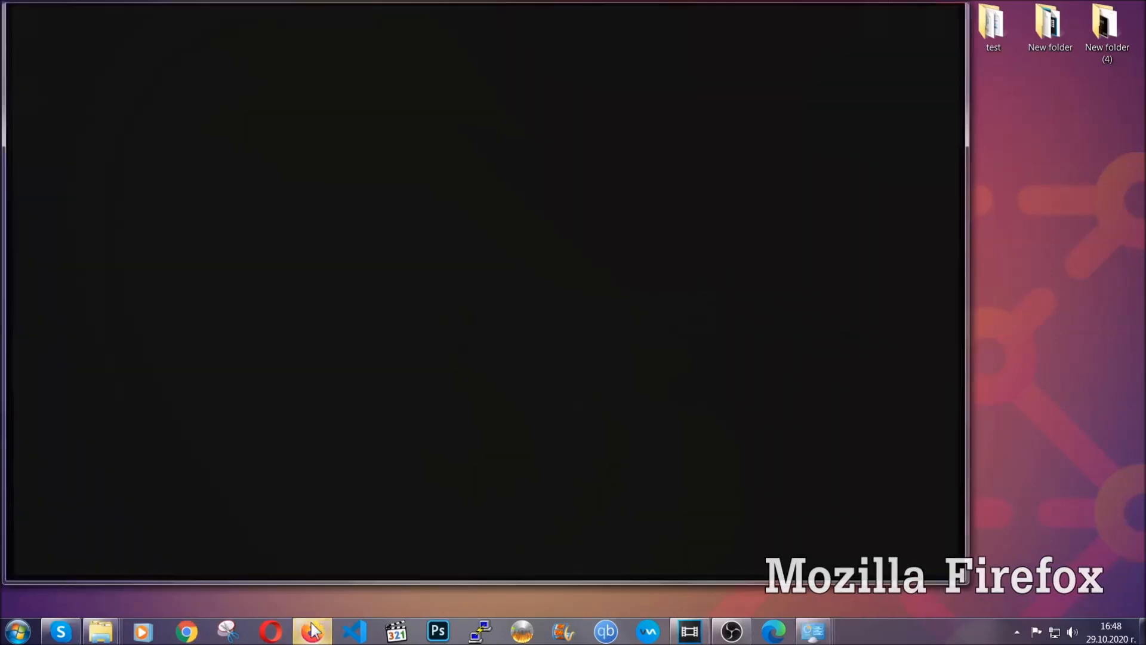
click(312, 630)
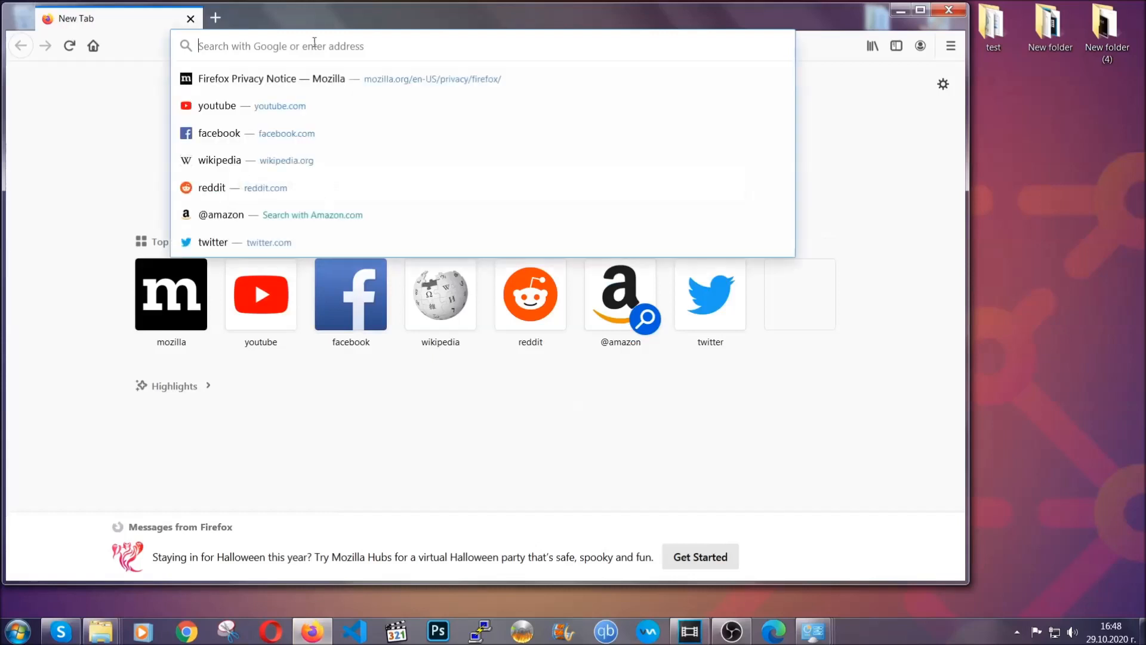
text(about)
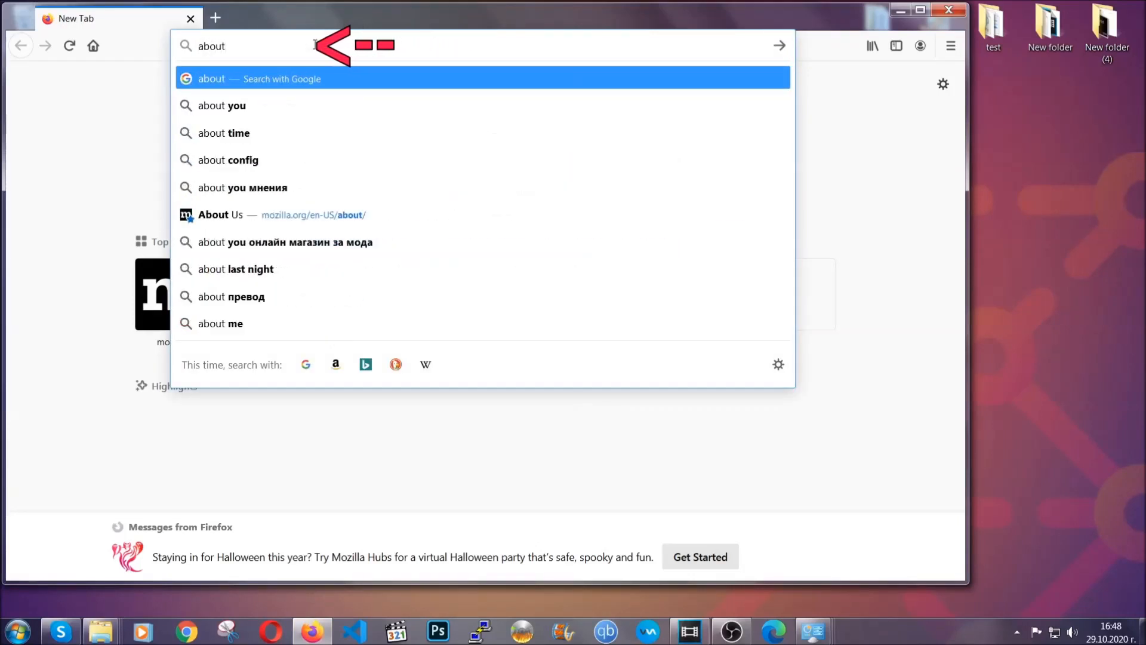
text(:support)
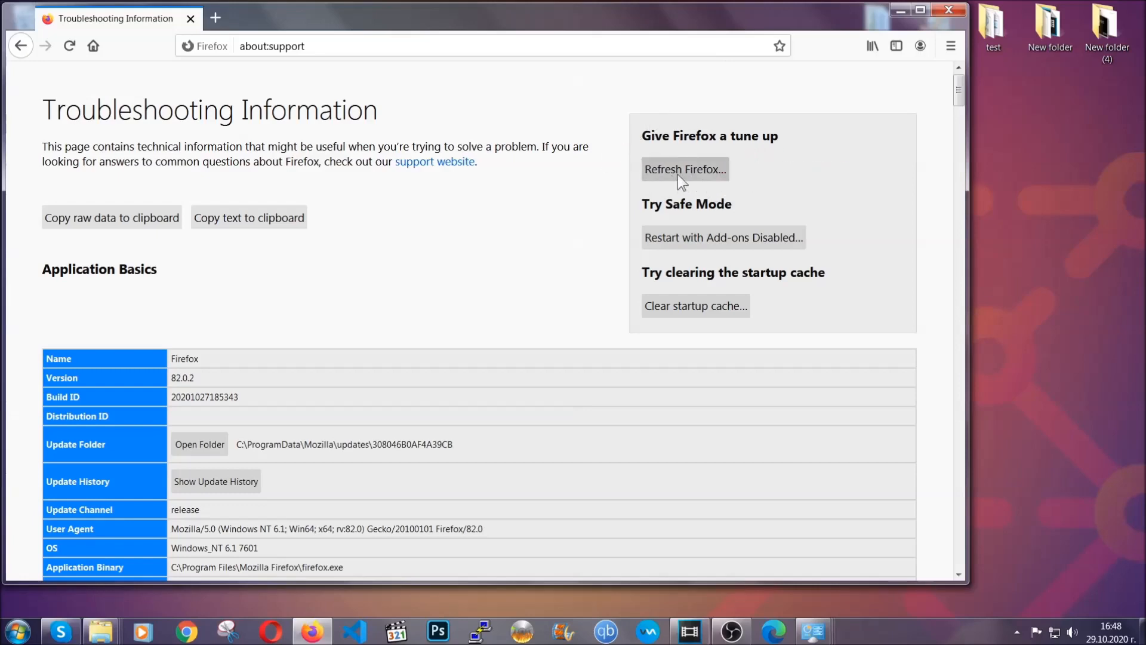
click(684, 168)
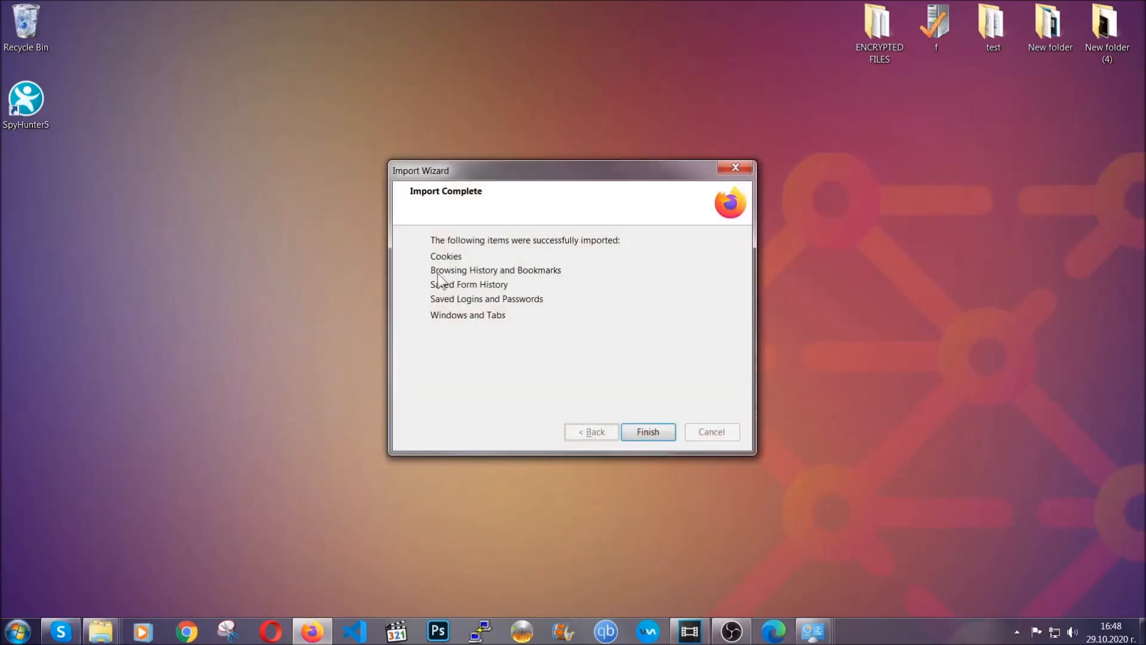
mouse_move(646, 431)
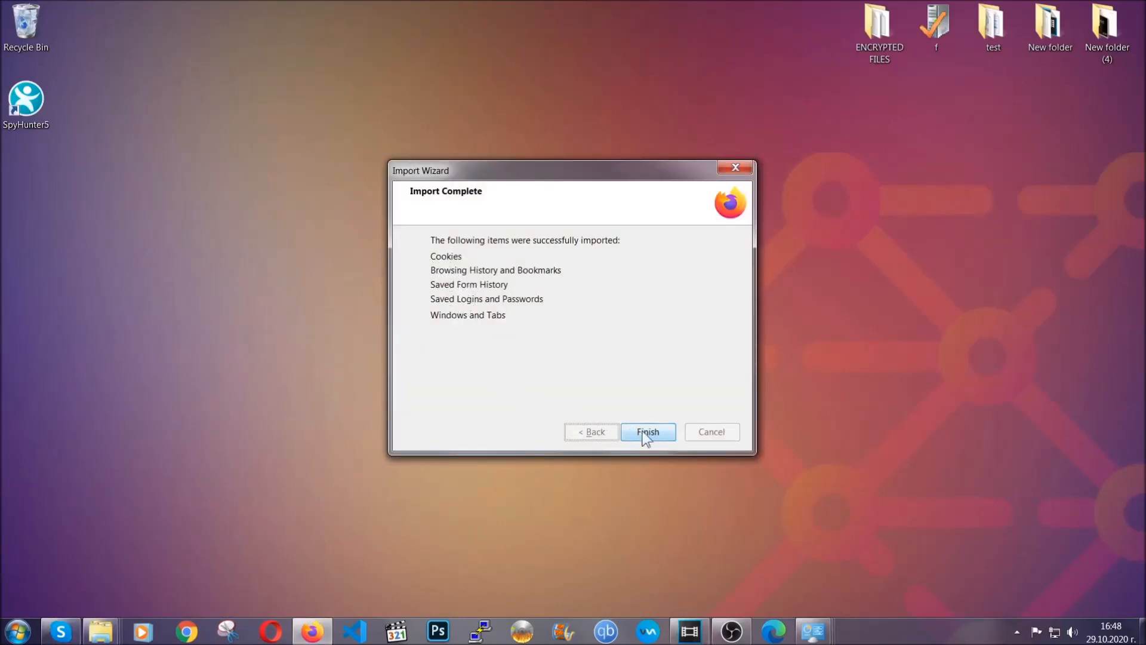
- Finish the Firefox import and check the Old Firefox Data folder saved on the desktop
click(646, 431)
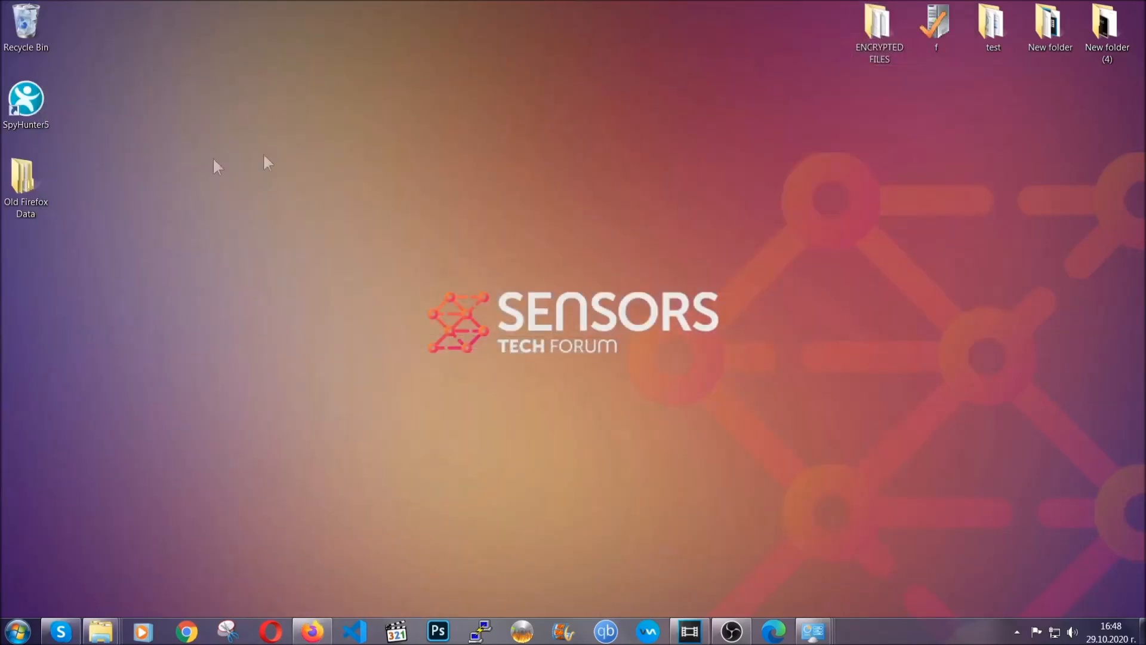
click(25, 183)
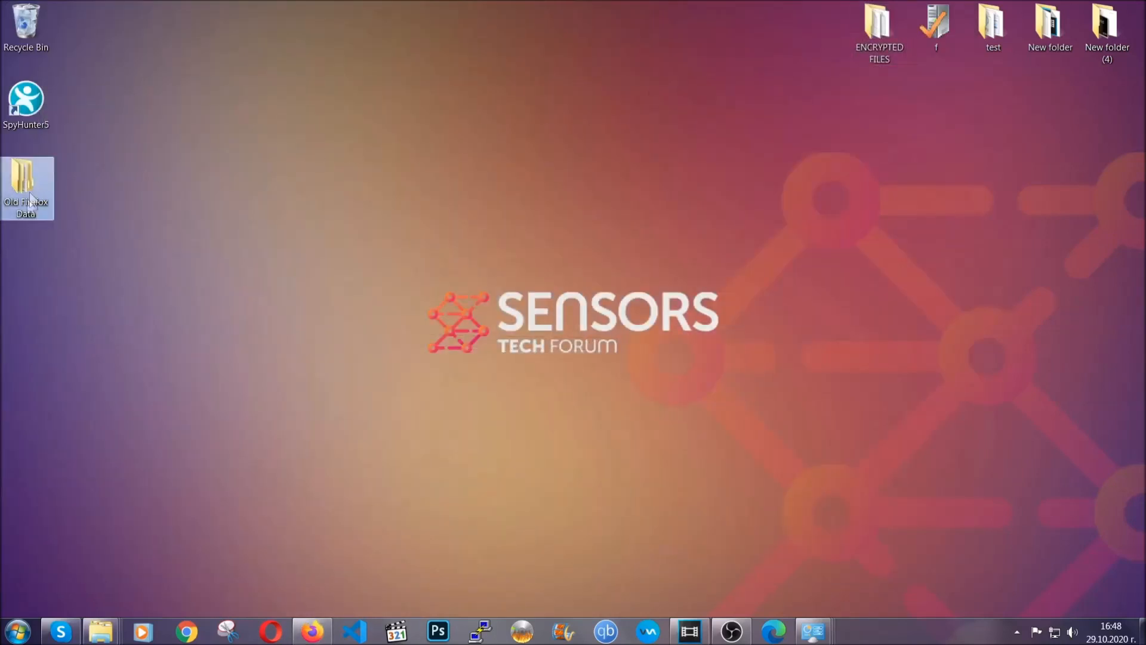
mouse_move(21, 186)
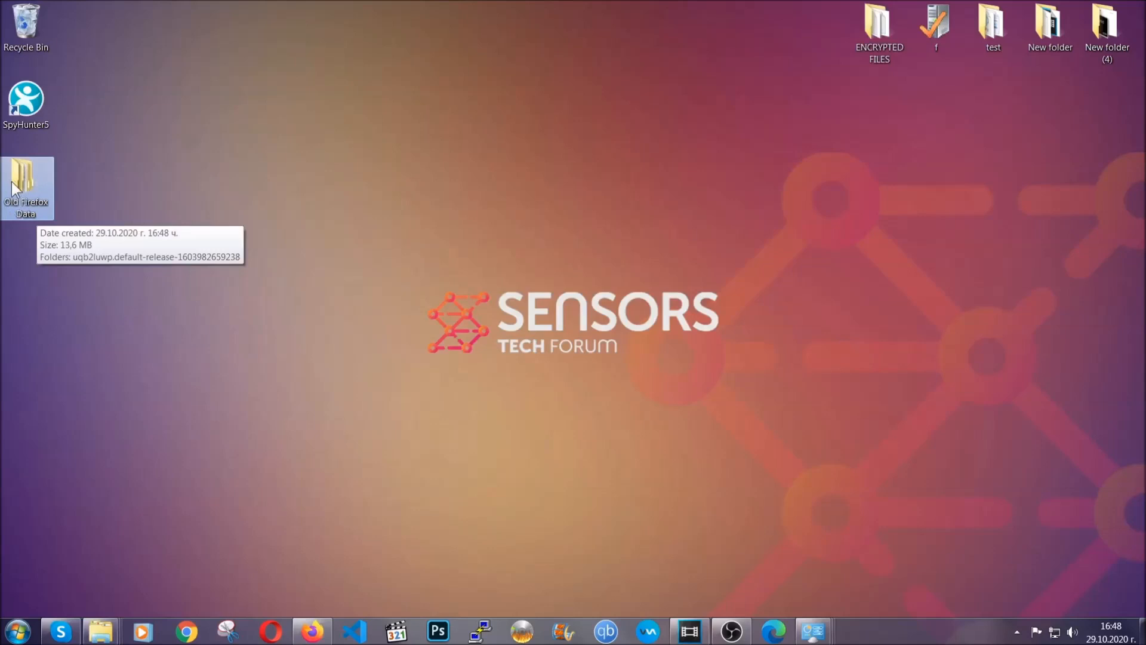
mouse_move(617, 285)
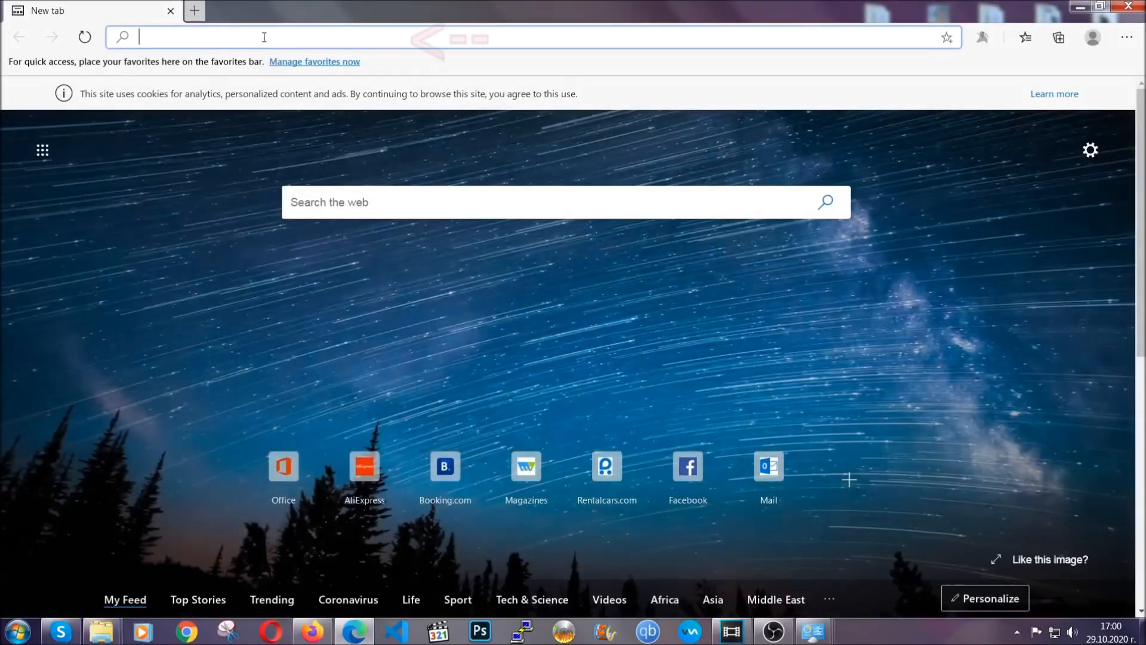
- Go to edge://settings/clearBrowserData and clear all-time data with Passwords left unchecked
text(edge://version)
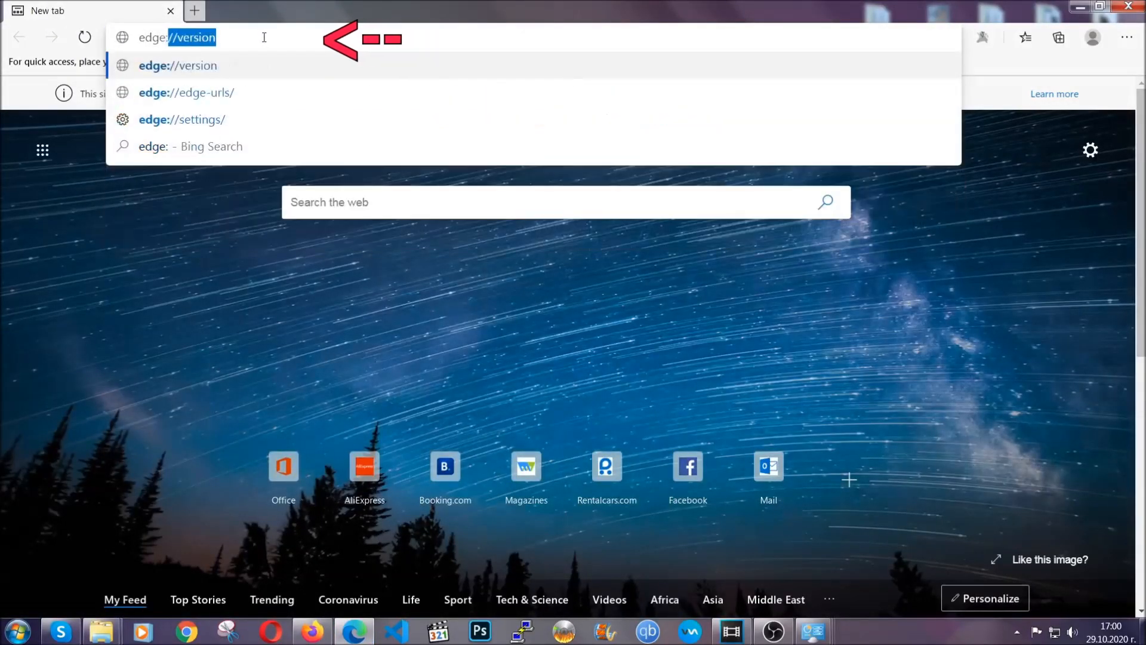
text(edge://settings)
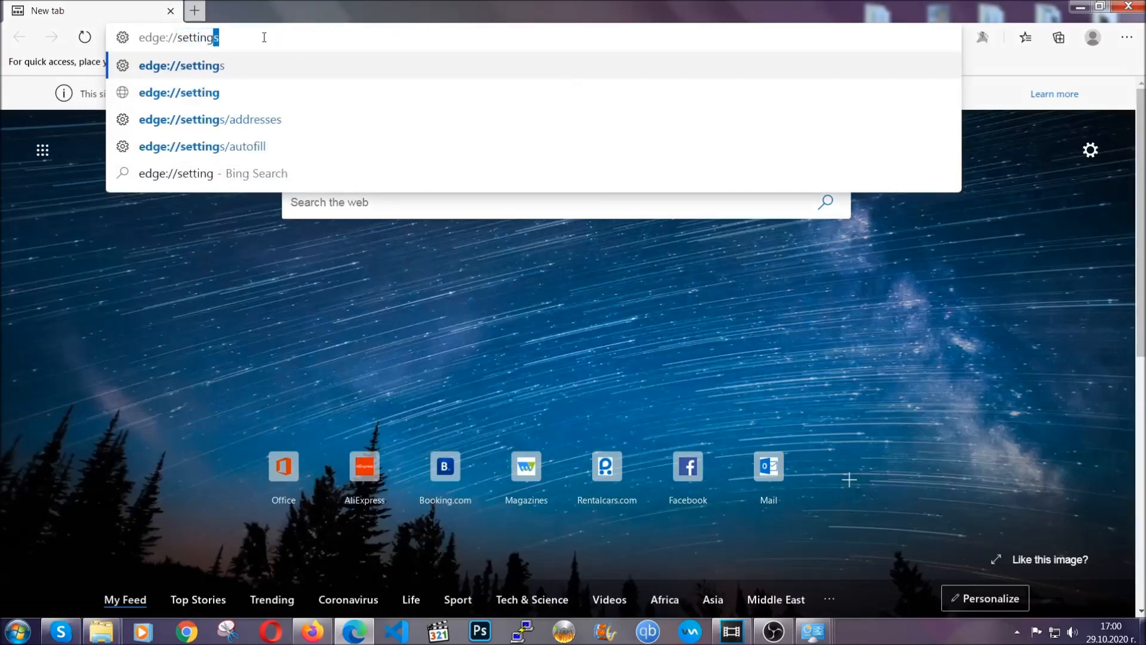
text(/clearBrowserData)
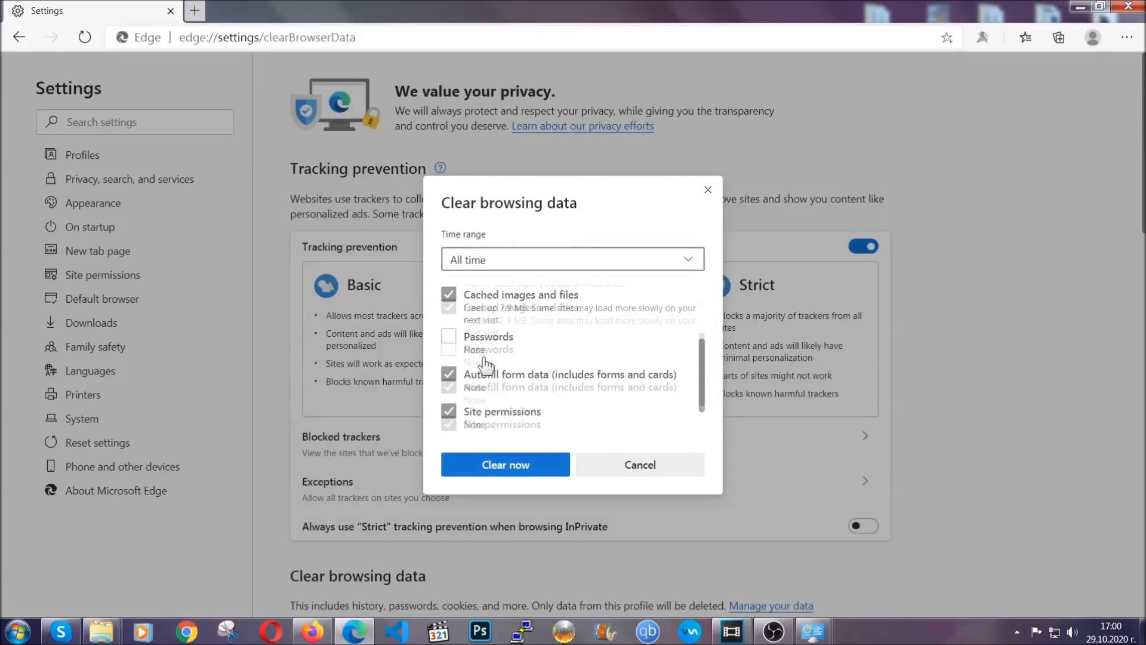
scroll(down, 3)
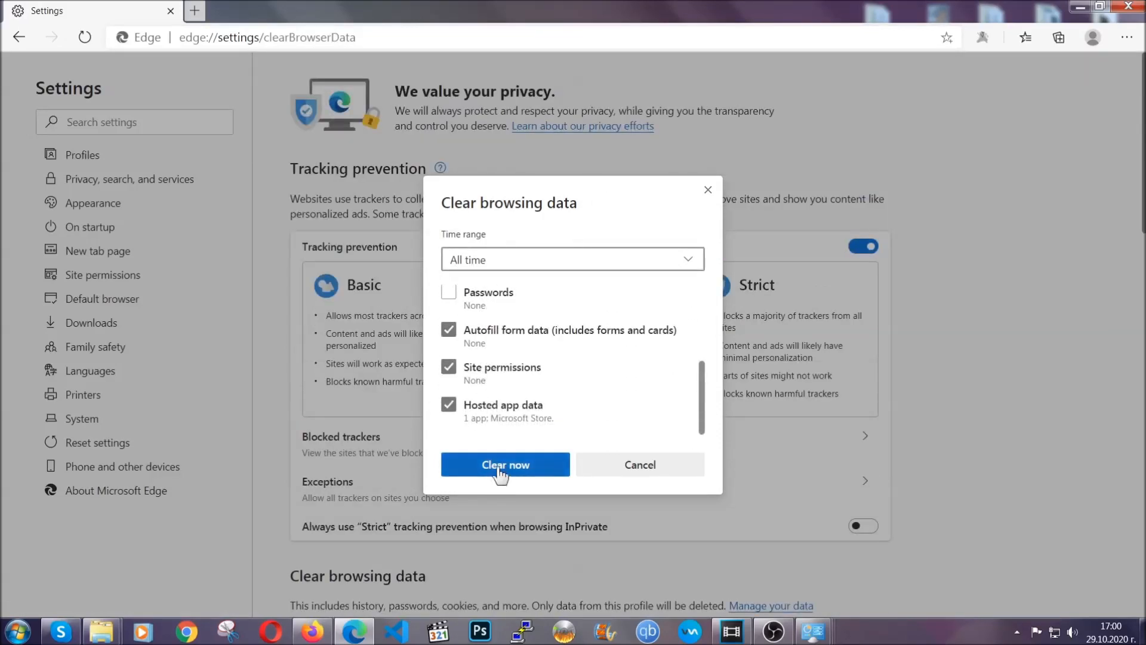
click(504, 464)
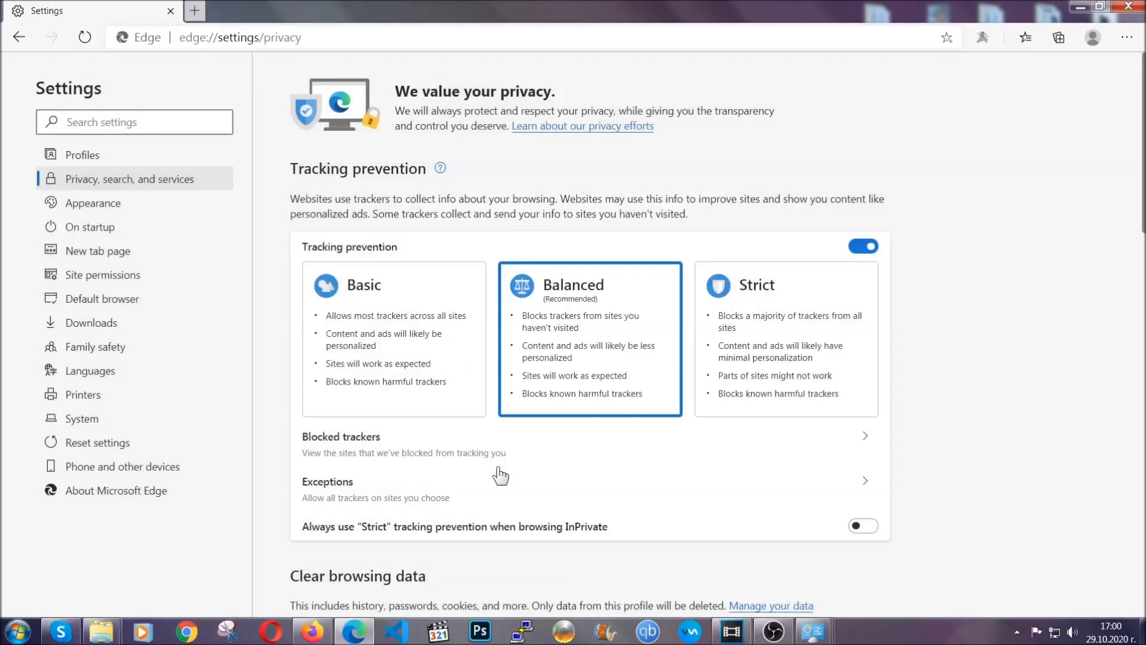
mouse_move(1129, 37)
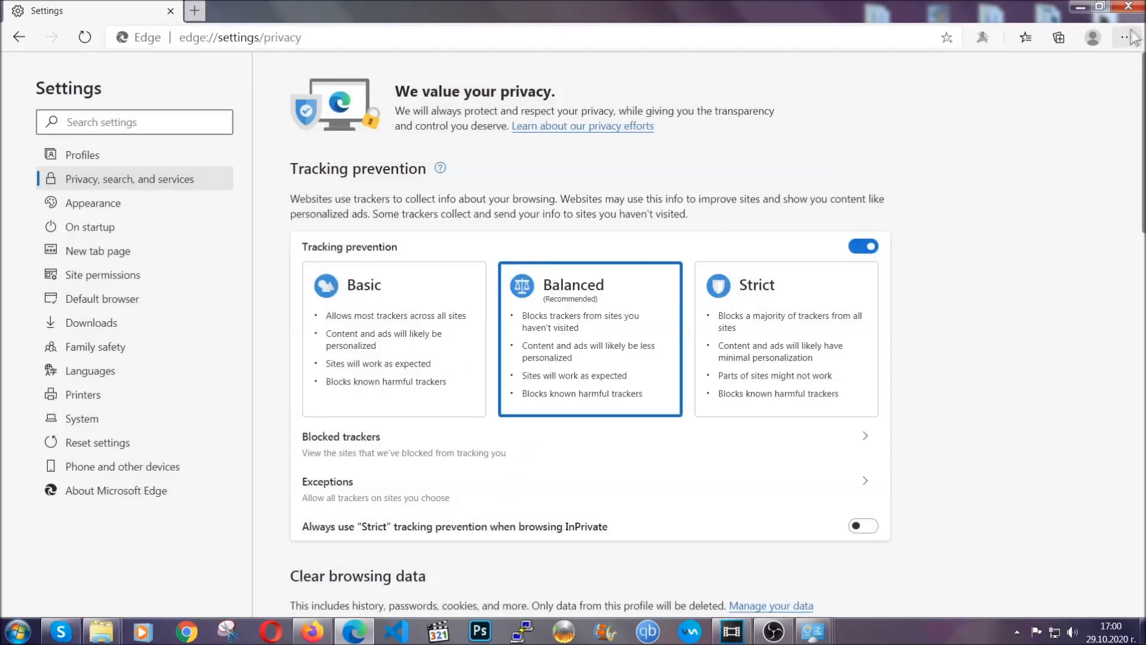
- Remove Edge's only installed extension via the Extensions page and confirm the removal
click(1126, 37)
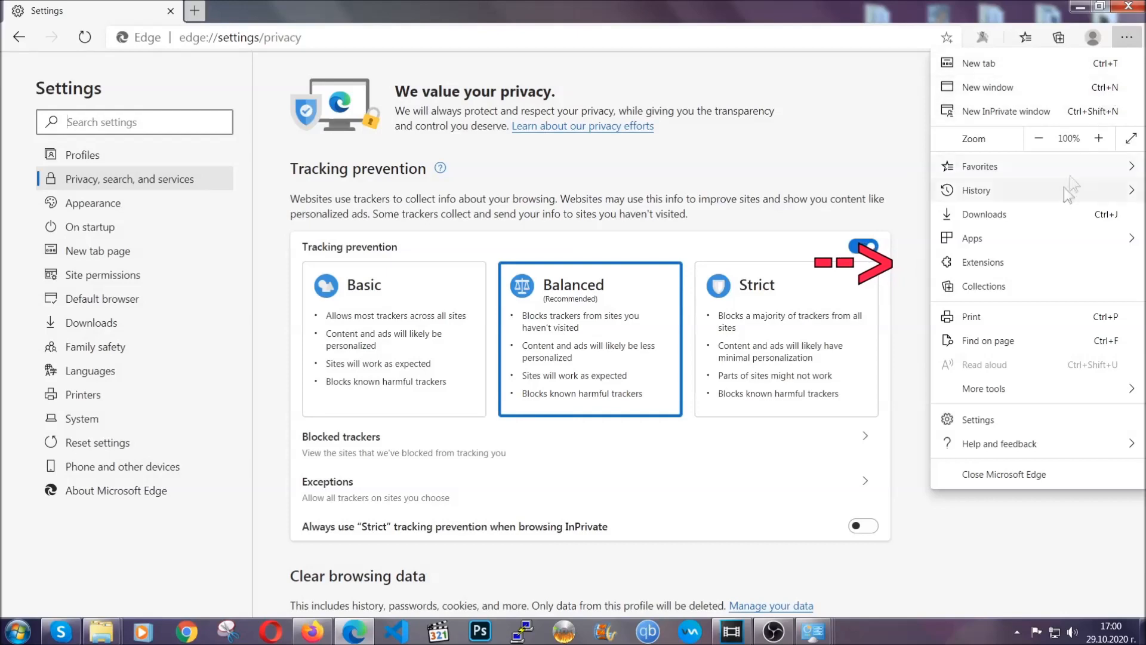
click(982, 262)
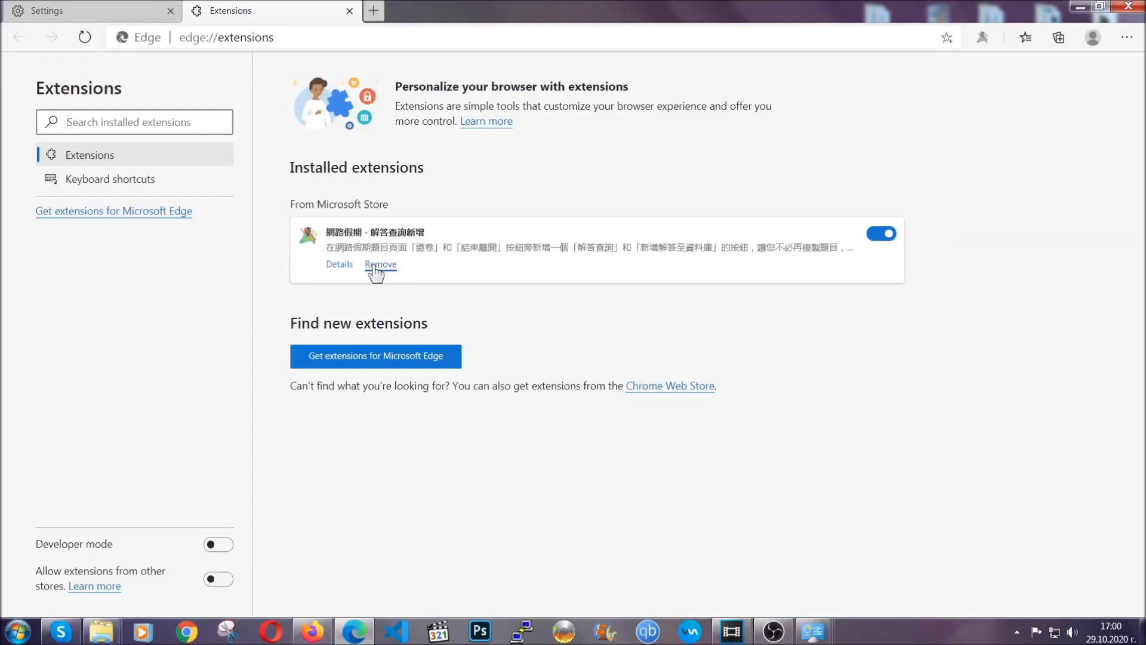
click(380, 264)
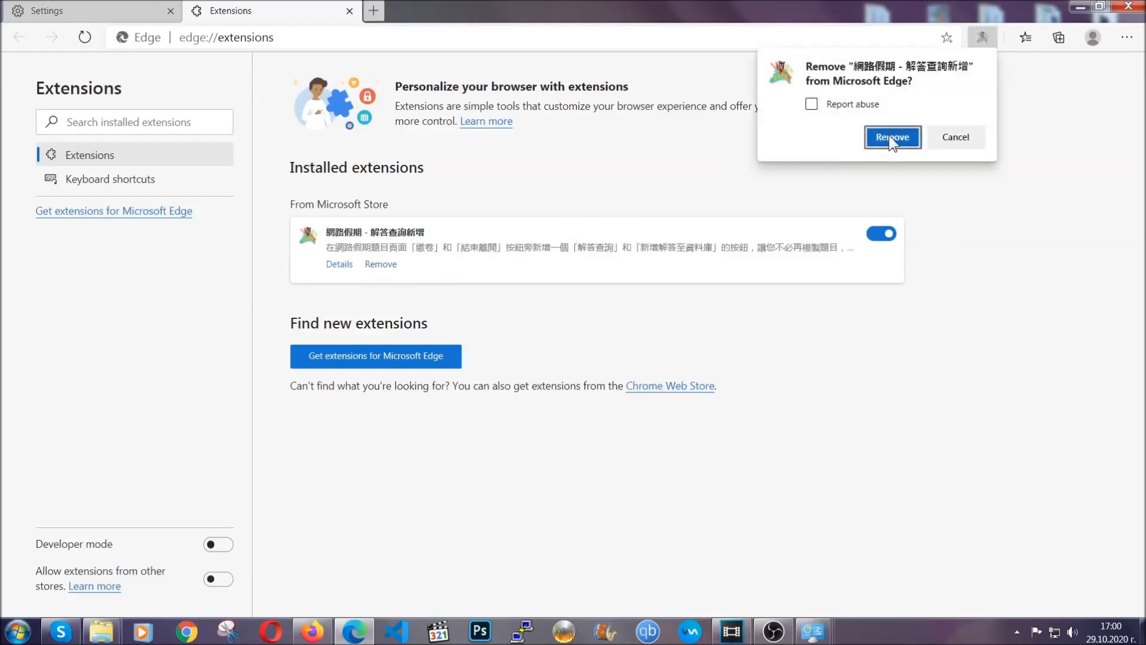
click(891, 137)
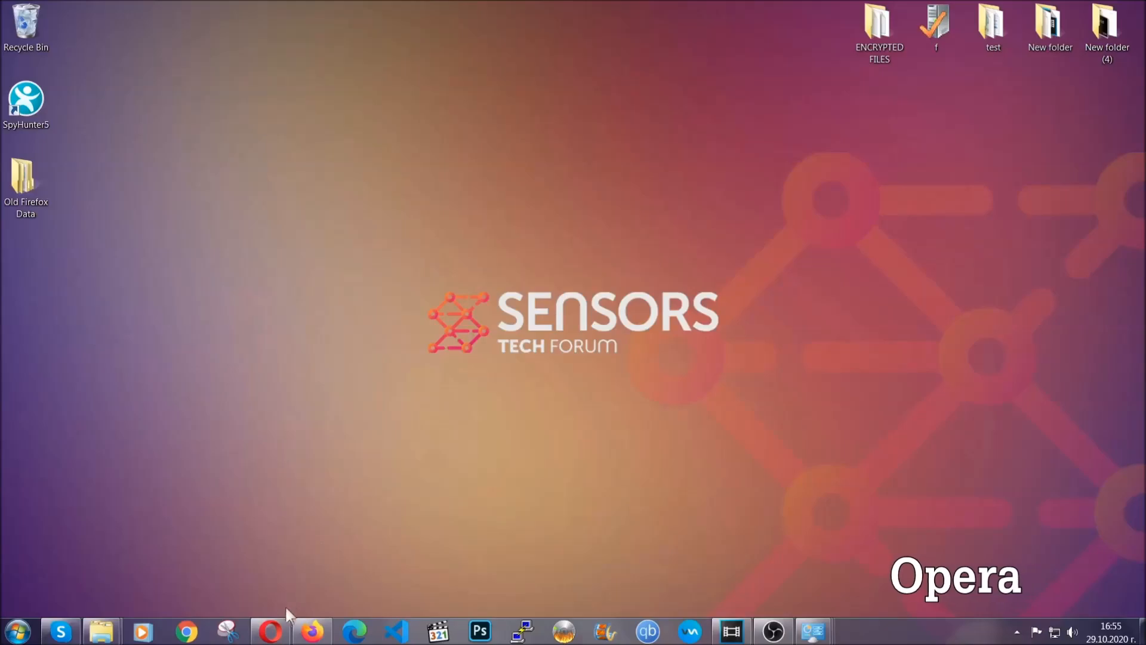
- Launch Opera and go to opera://settings/clearBrowserData
click(270, 630)
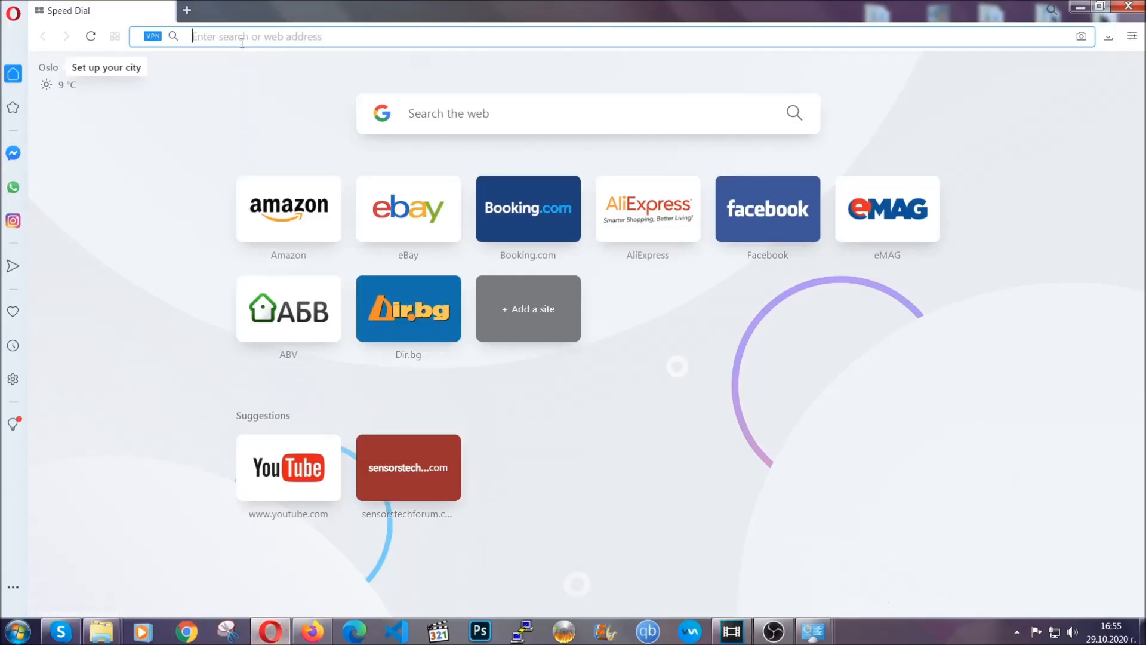
text(opera://settings/c)
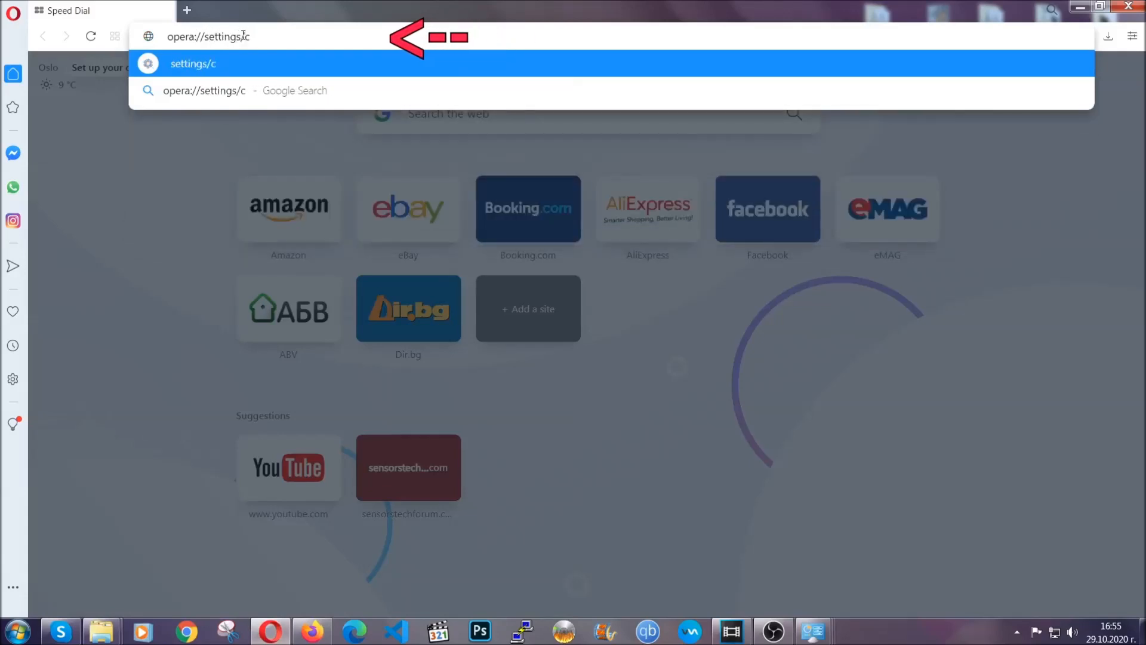
text(learBr)
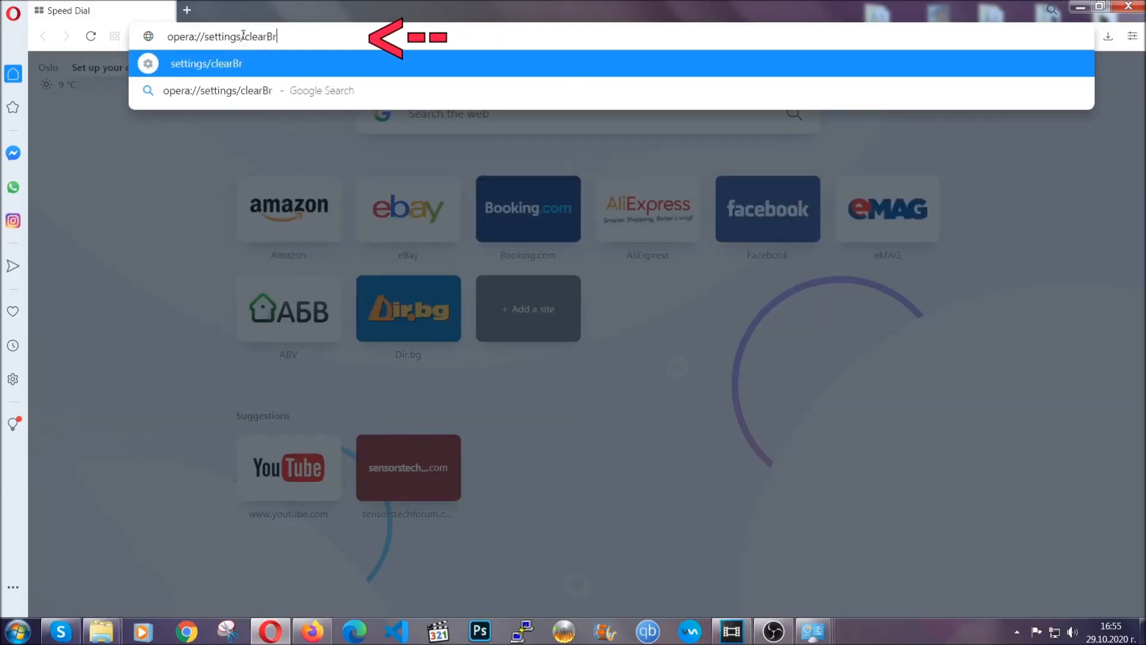
text(owserData)
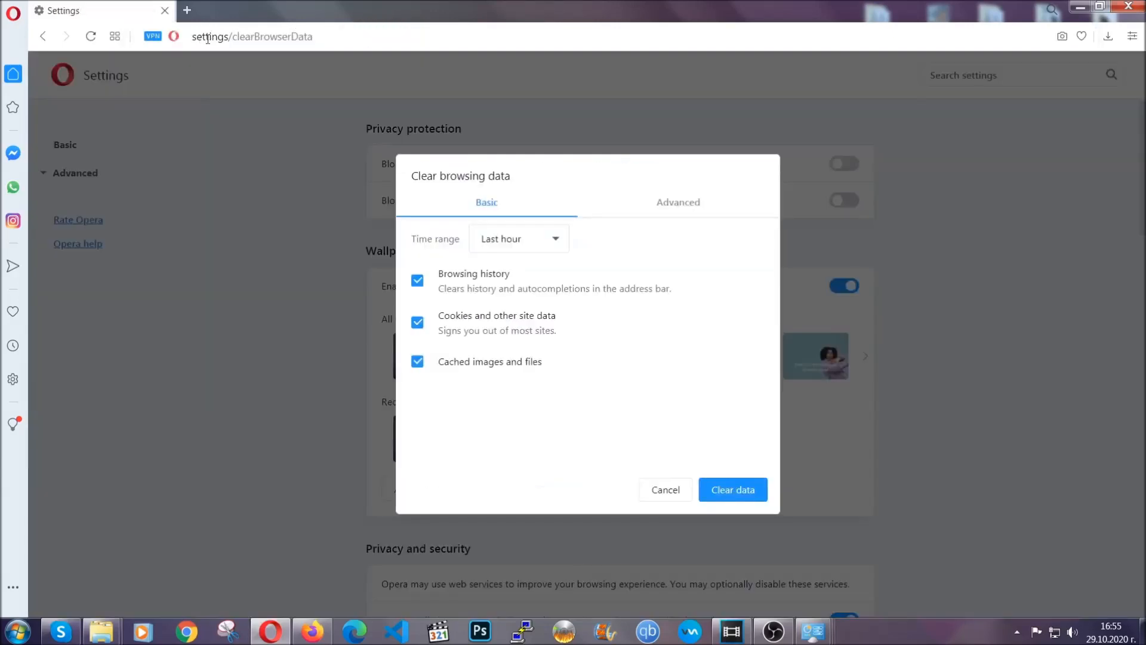
mouse_move(674, 208)
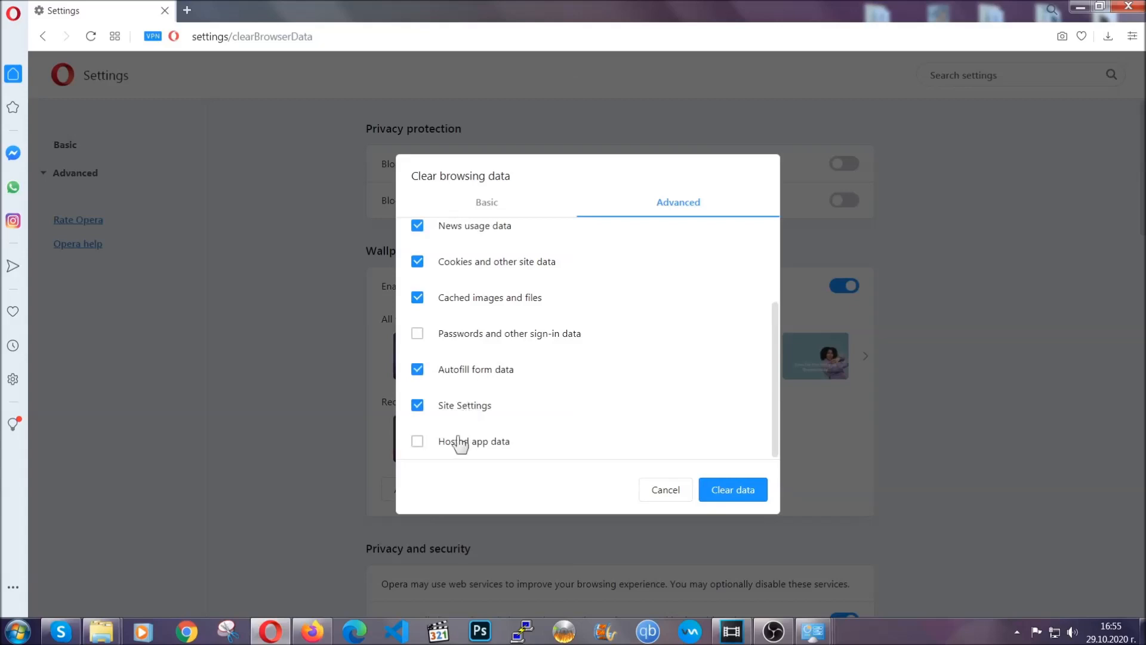
- Include Hosted app data and clear the browsing data, keeping passwords and sign-in data
click(416, 441)
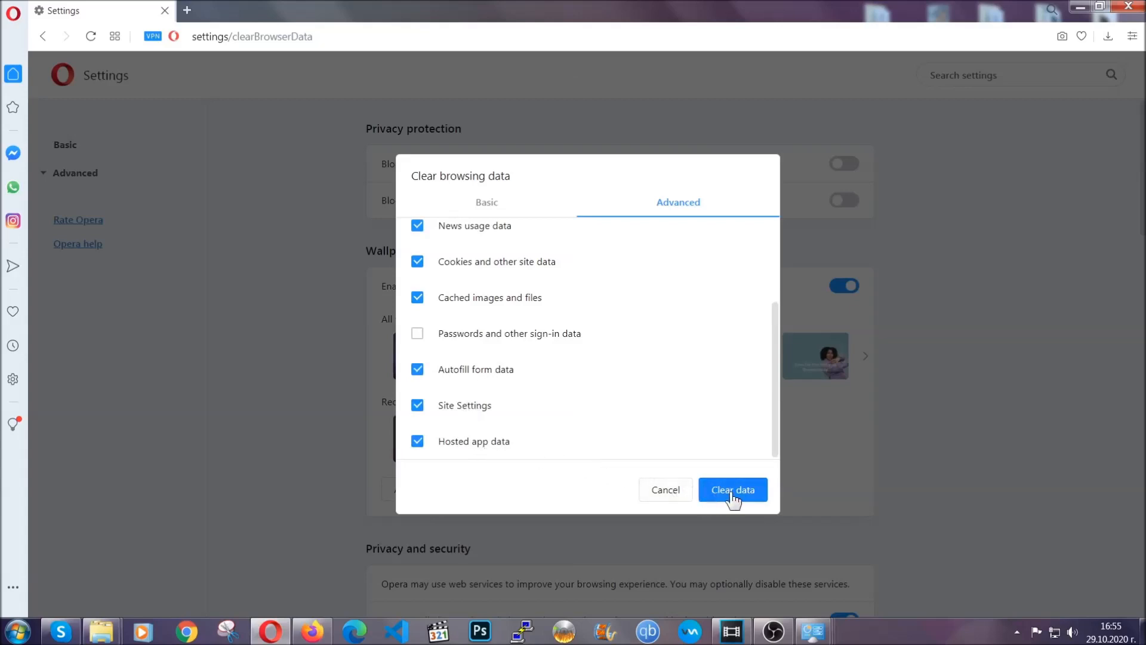
click(732, 489)
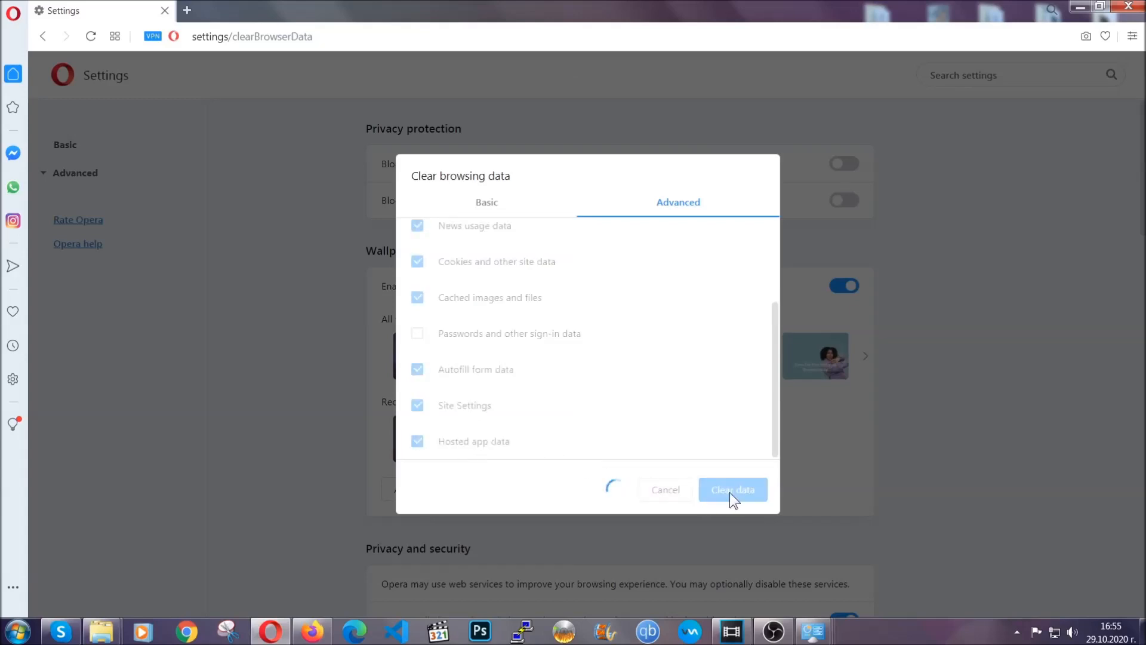
click(732, 490)
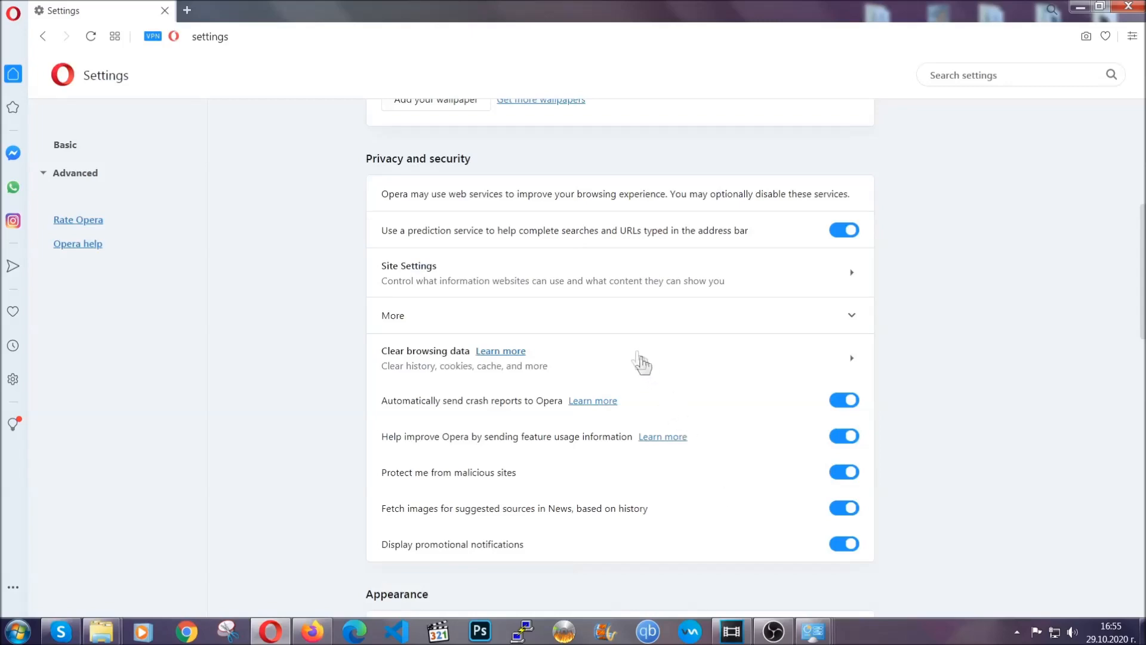